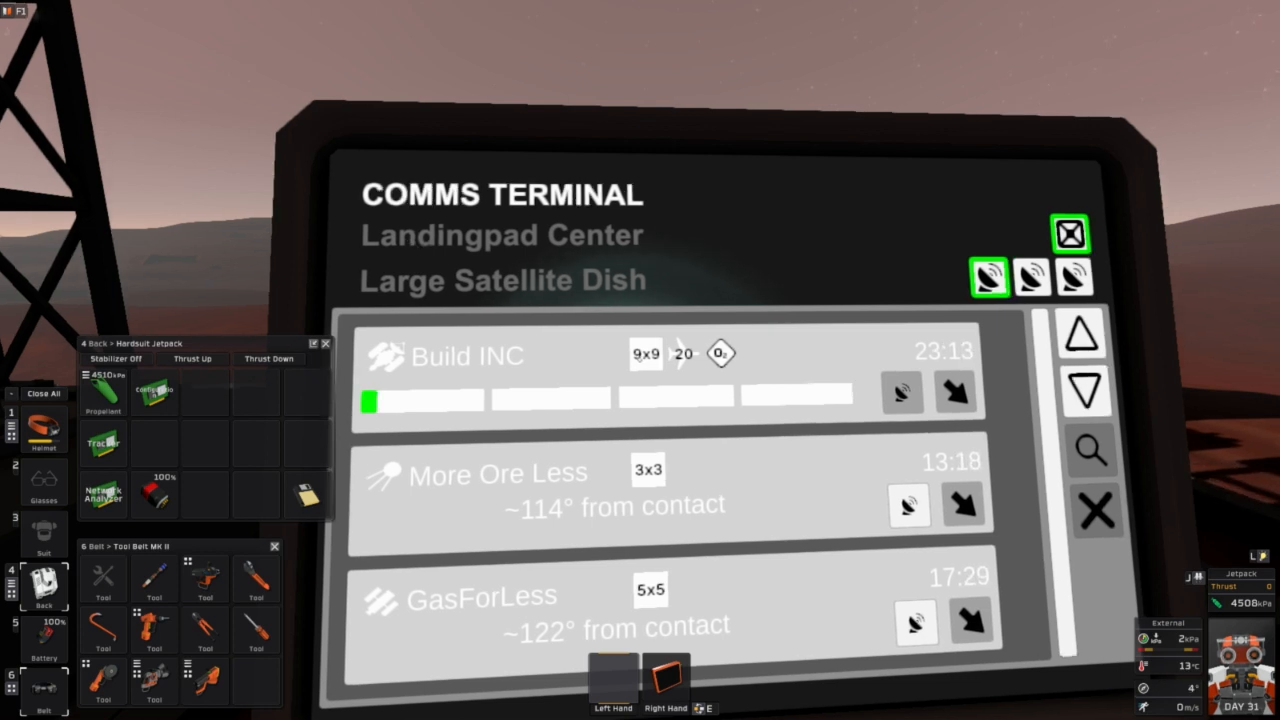
Bring up the pause menu over the Comms Terminal's three trader contacts
{"action": "key", "text": "Escape"}
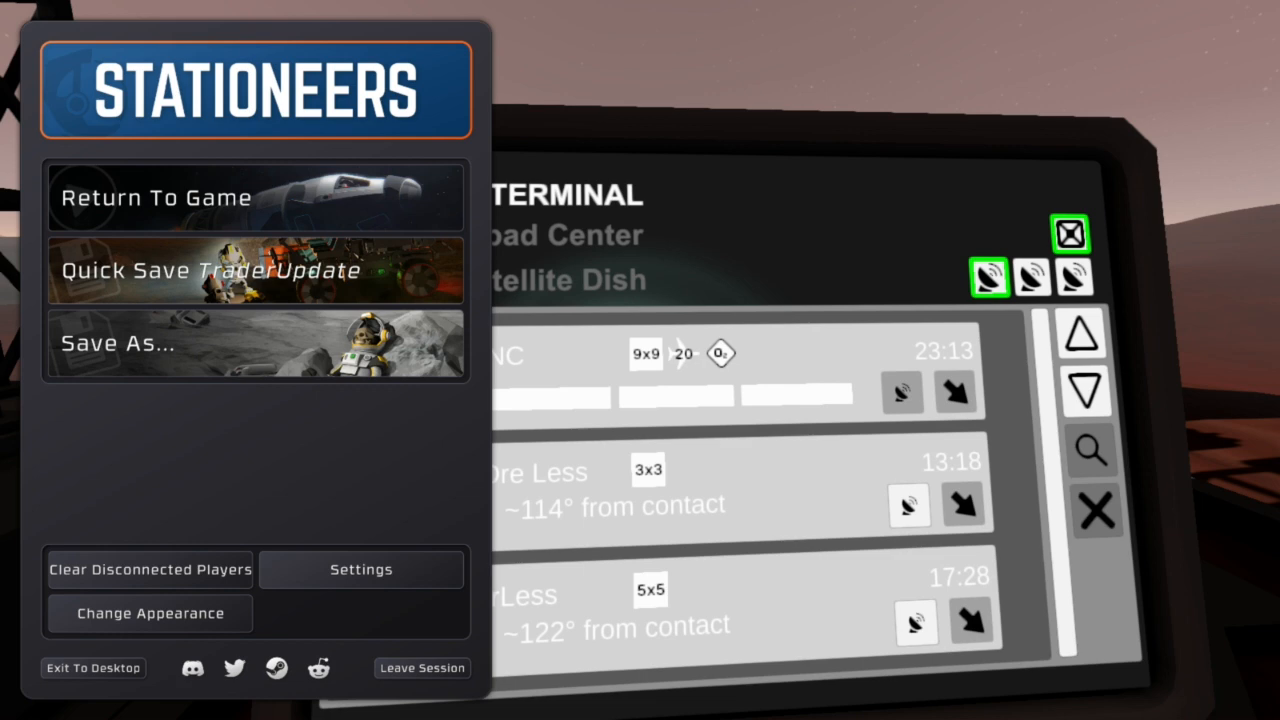
{"action": "mouse_move", "coordinate": [900, 120]}
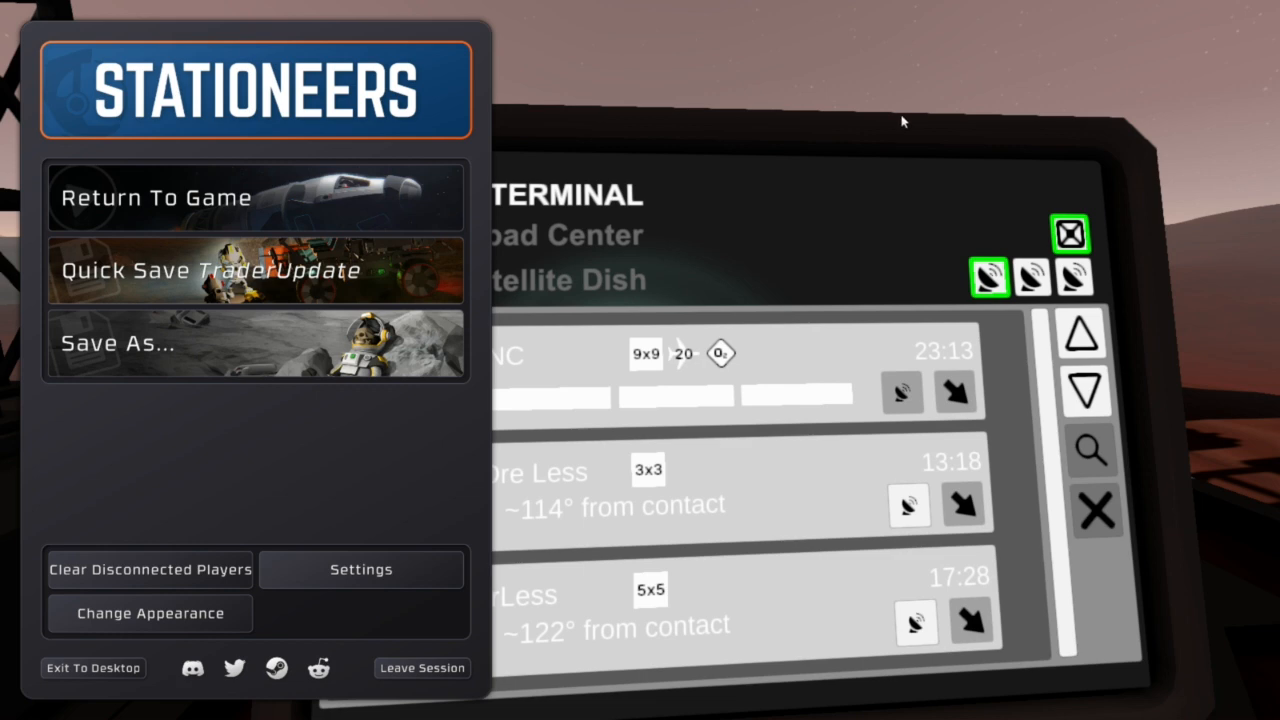
{"action": "left_click", "coordinate": [156, 196]}
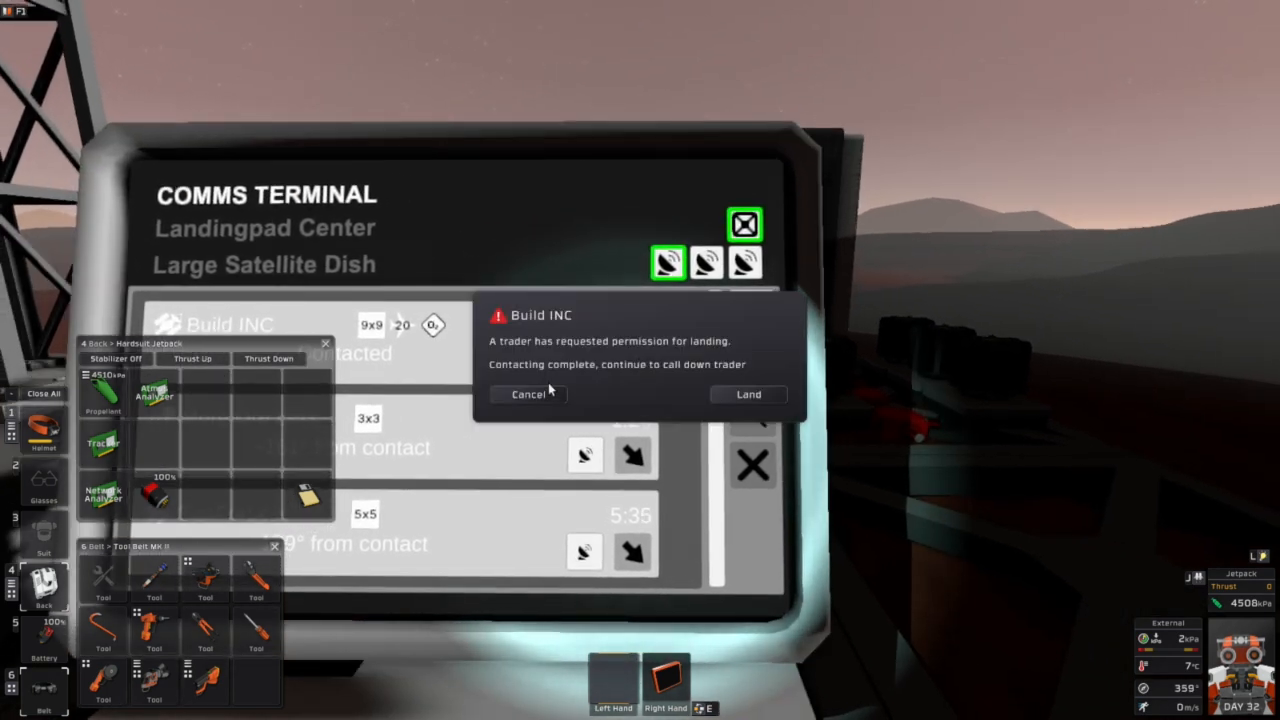
Approve the Build INC trader's landing request with Land, then head out to the beacons
{"action": "key", "text": "Escape"}
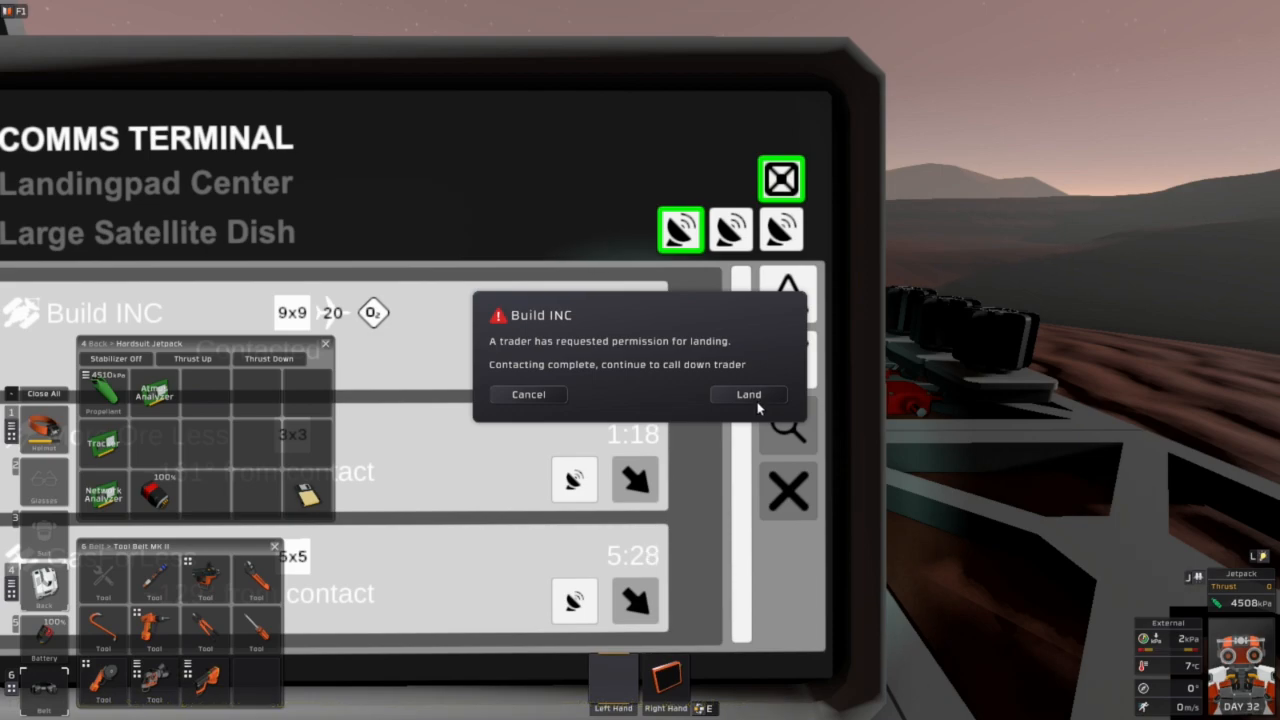
{"action": "left_click", "coordinate": [748, 394]}
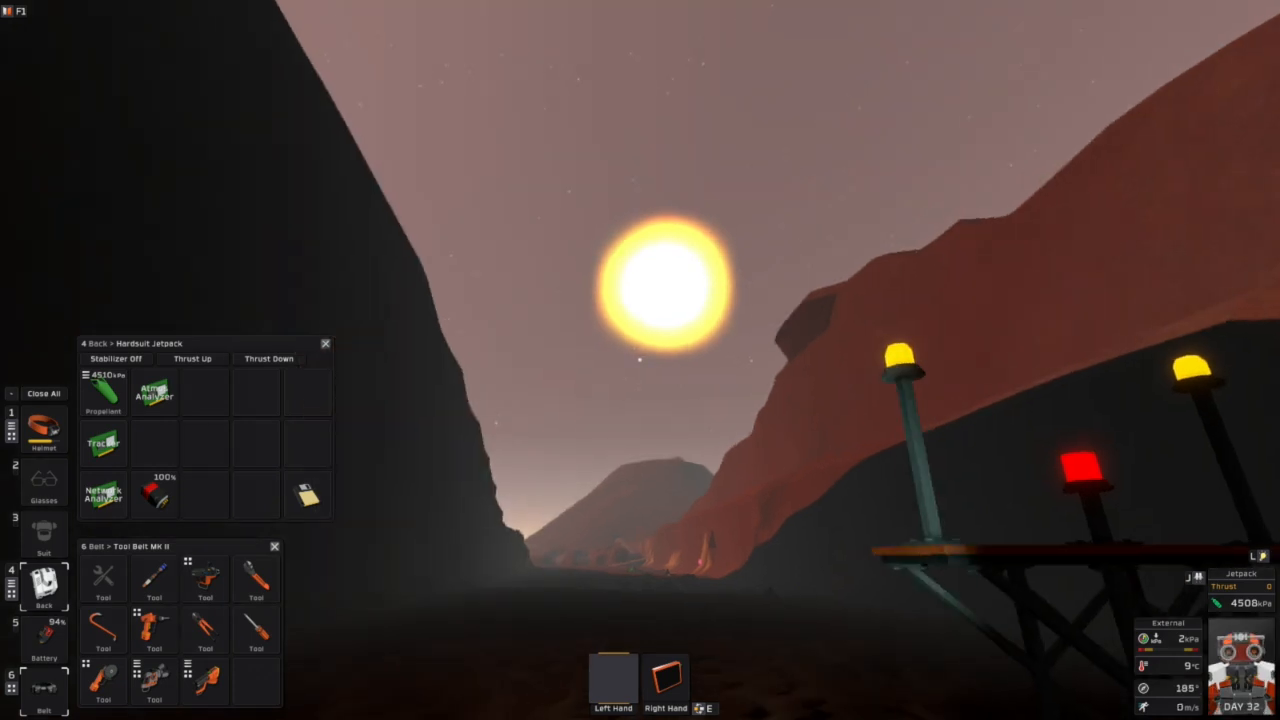
Walk into the hangar up to the Build INC trader standing on the Landingpad Center
{"action": "key", "text": "Escape"}
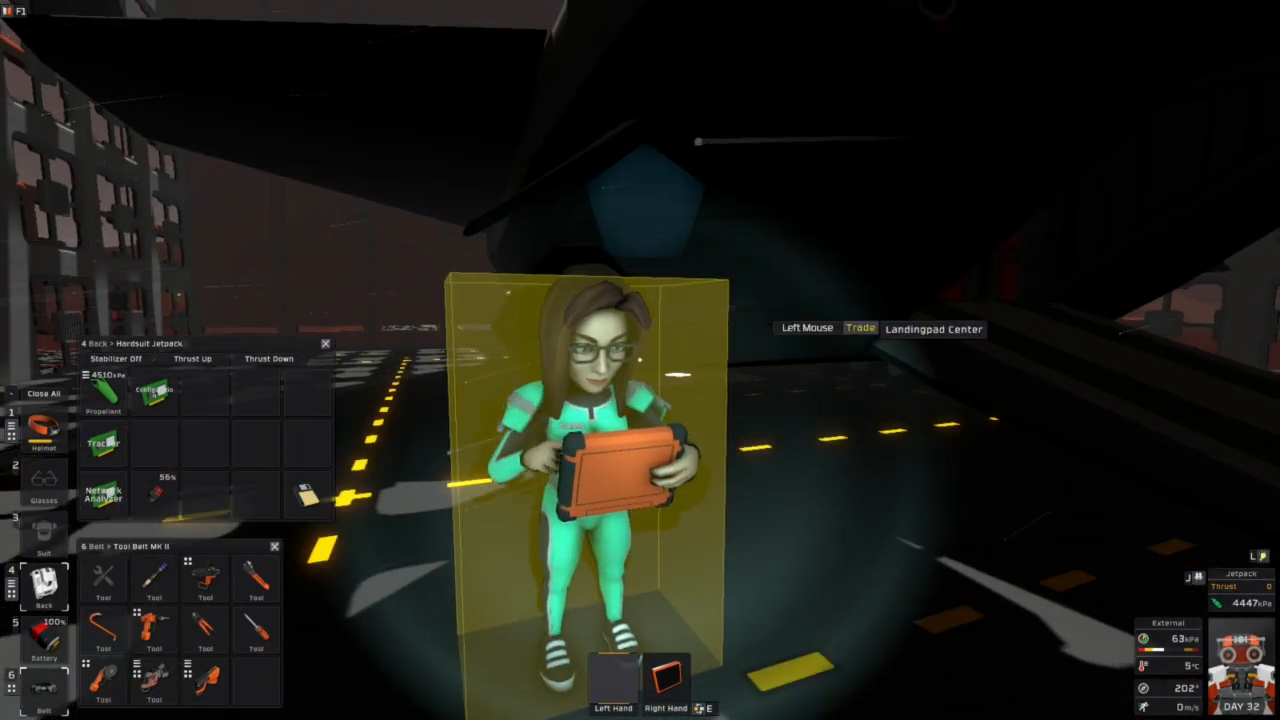
Start trading with Build INC and browse what the trader wants to buy from you
{"action": "left_click", "coordinate": [860, 328]}
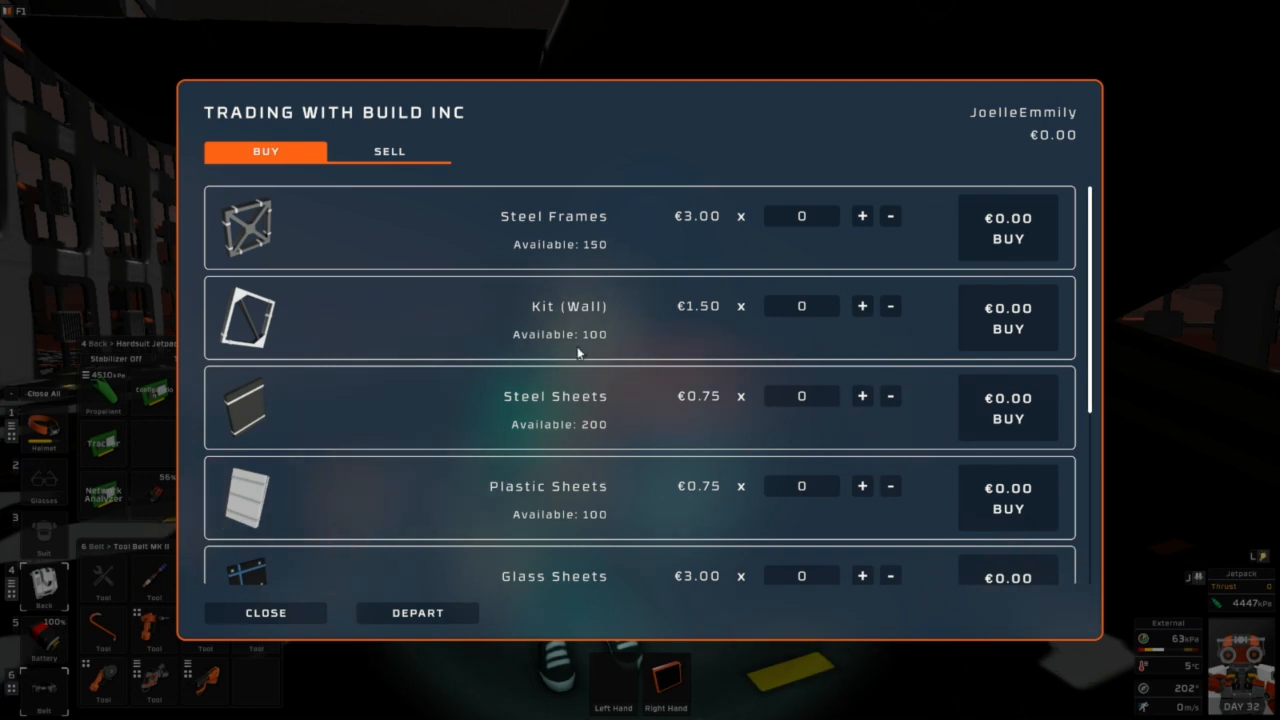
{"action": "scroll", "scroll_direction": "down", "scroll_amount": 3}
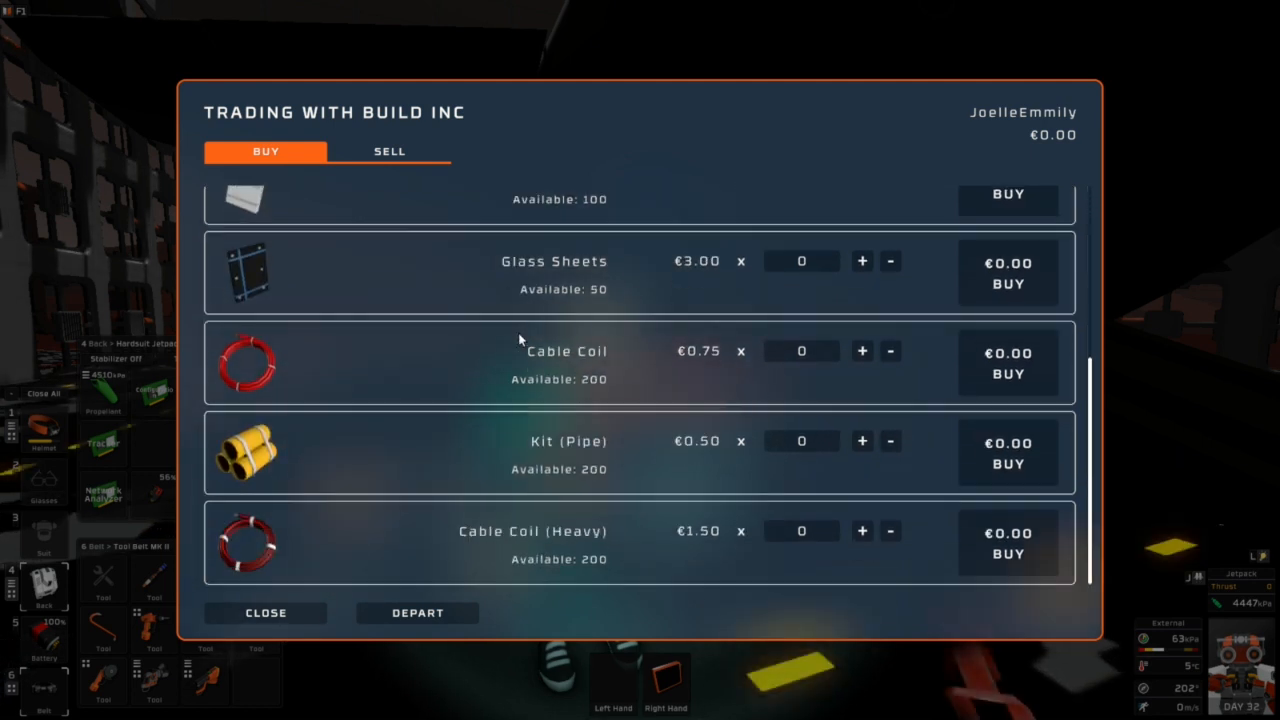
{"action": "mouse_move", "coordinate": [376, 500]}
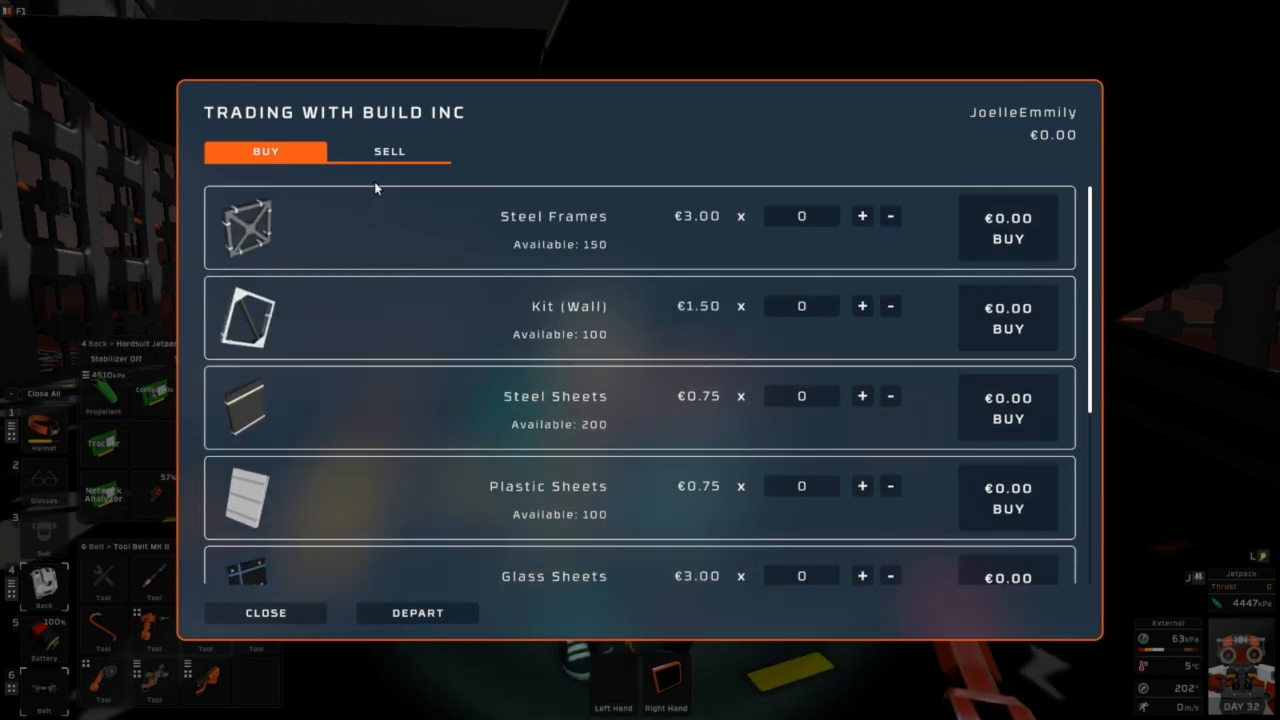
{"action": "left_click", "coordinate": [388, 152]}
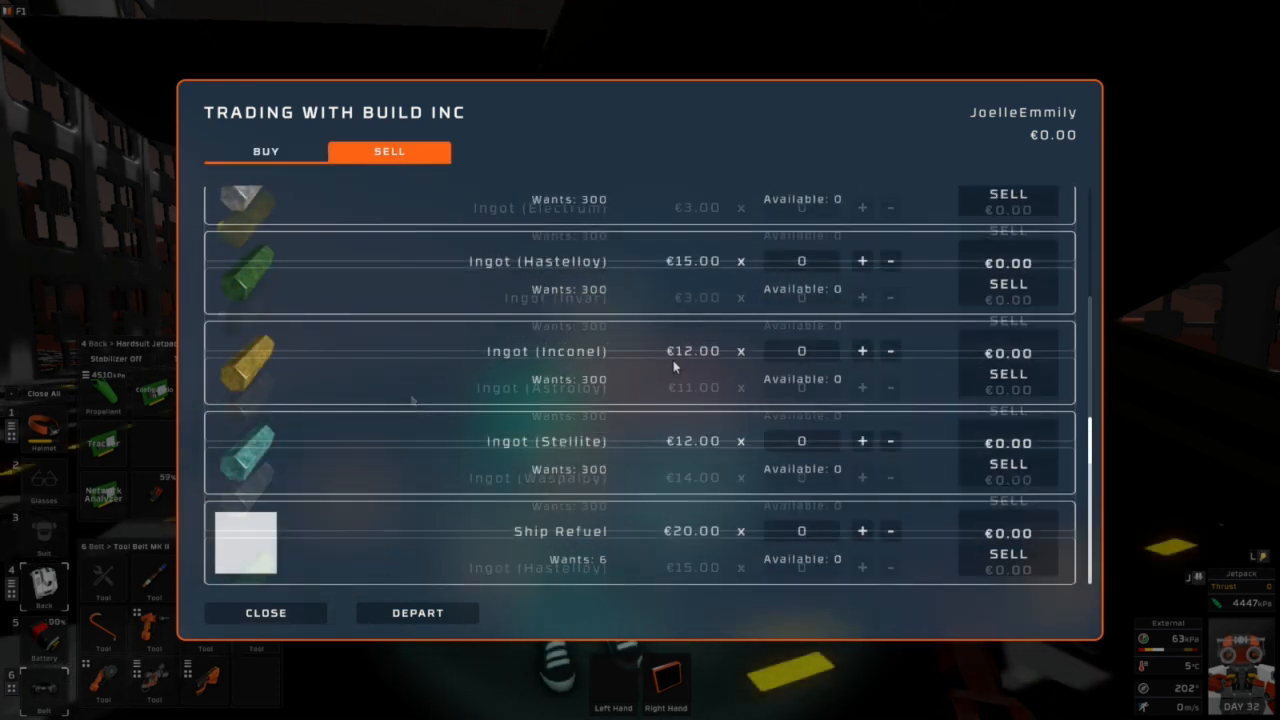
{"action": "scroll", "scroll_direction": "down", "scroll_amount": 3}
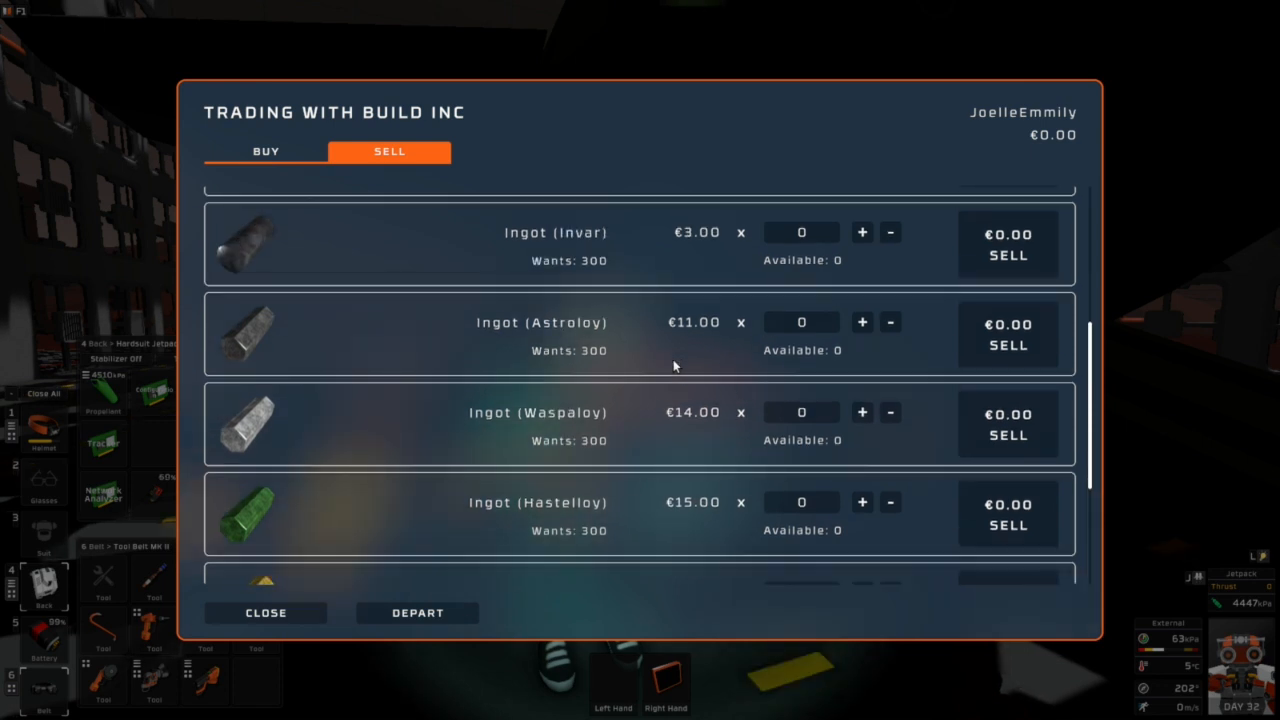
{"action": "scroll", "scroll_direction": "up", "scroll_amount": 3}
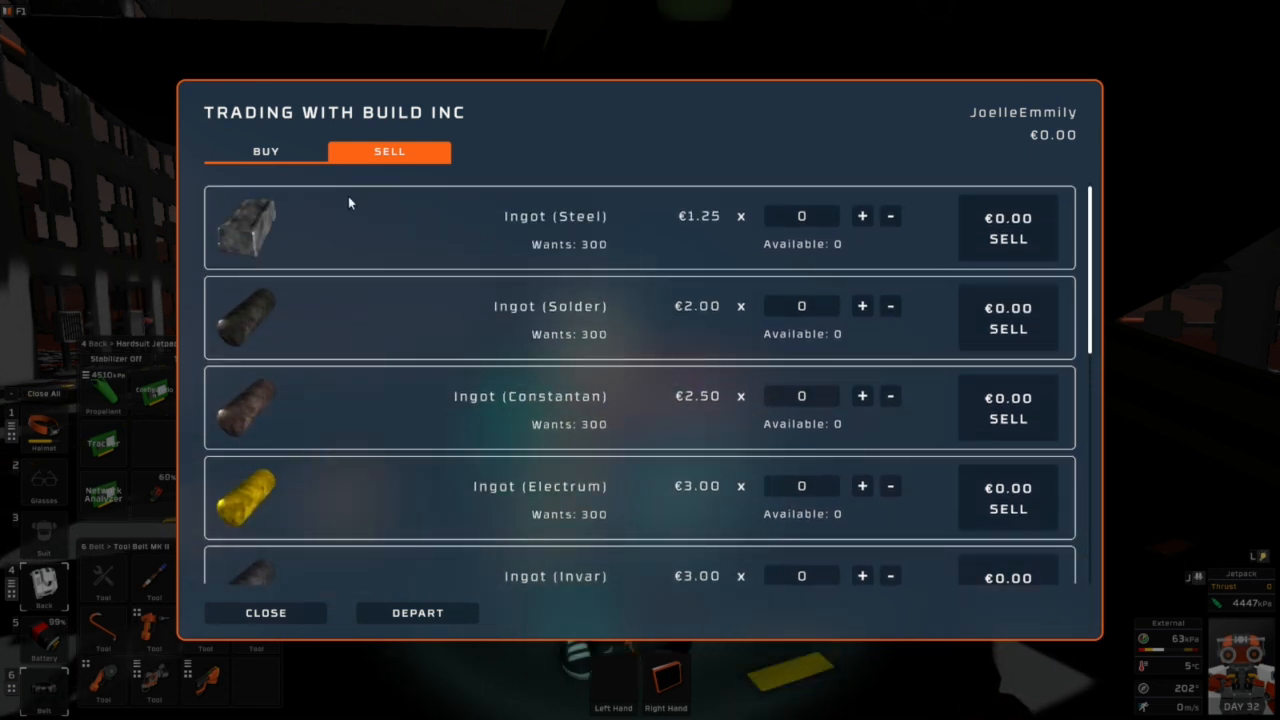
Browse the goods Build INC sells, then leave the trade screen without buying
{"action": "left_click", "coordinate": [264, 152]}
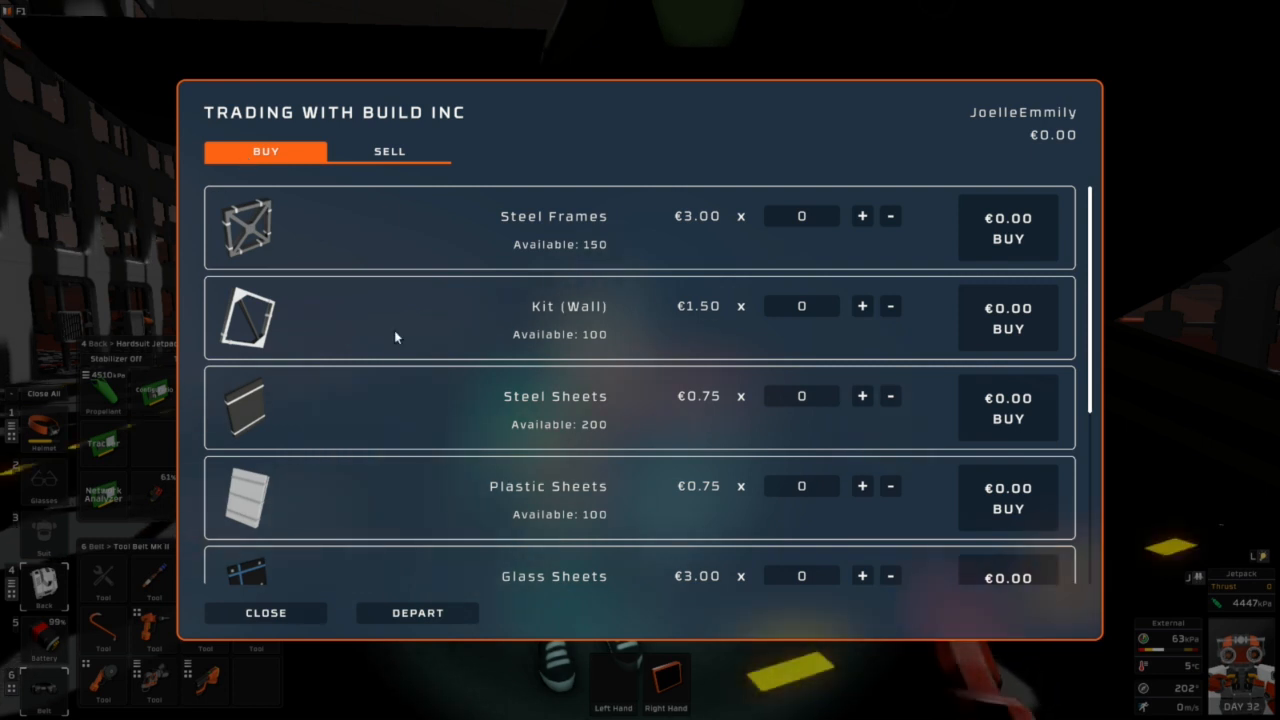
{"action": "scroll", "scroll_direction": "down", "scroll_amount": 3}
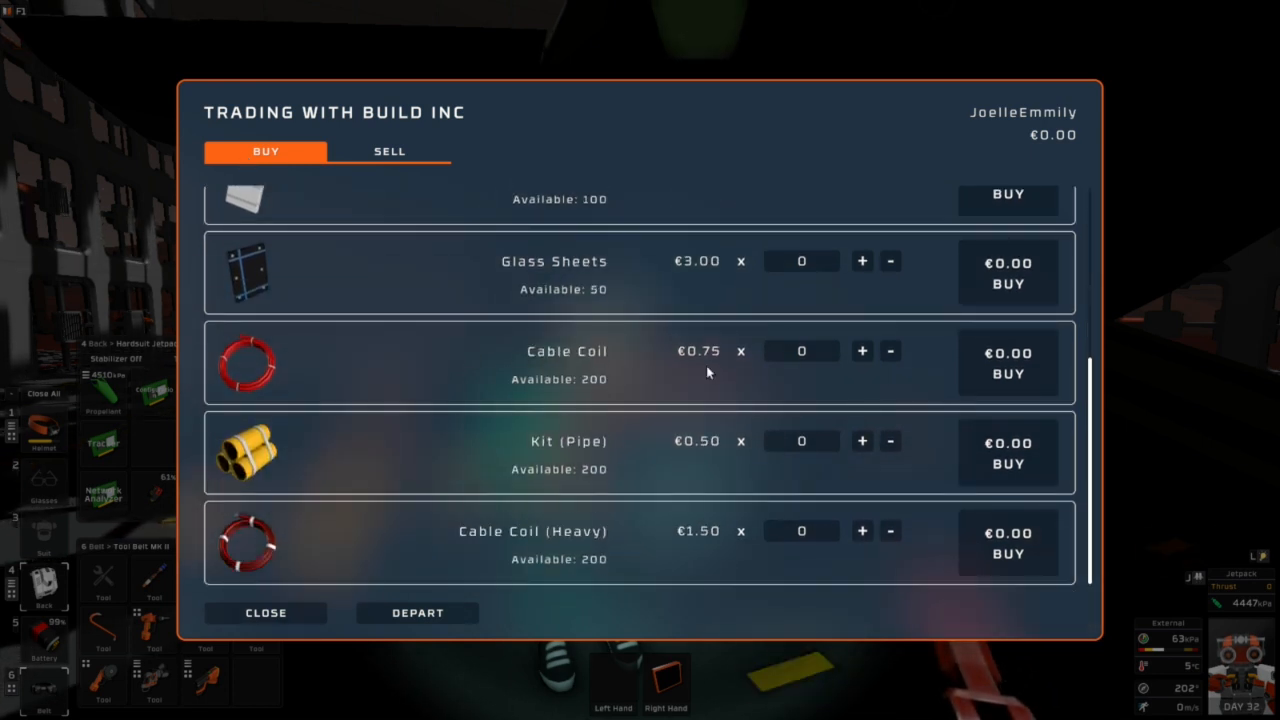
{"action": "scroll", "scroll_direction": "up", "scroll_amount": 3}
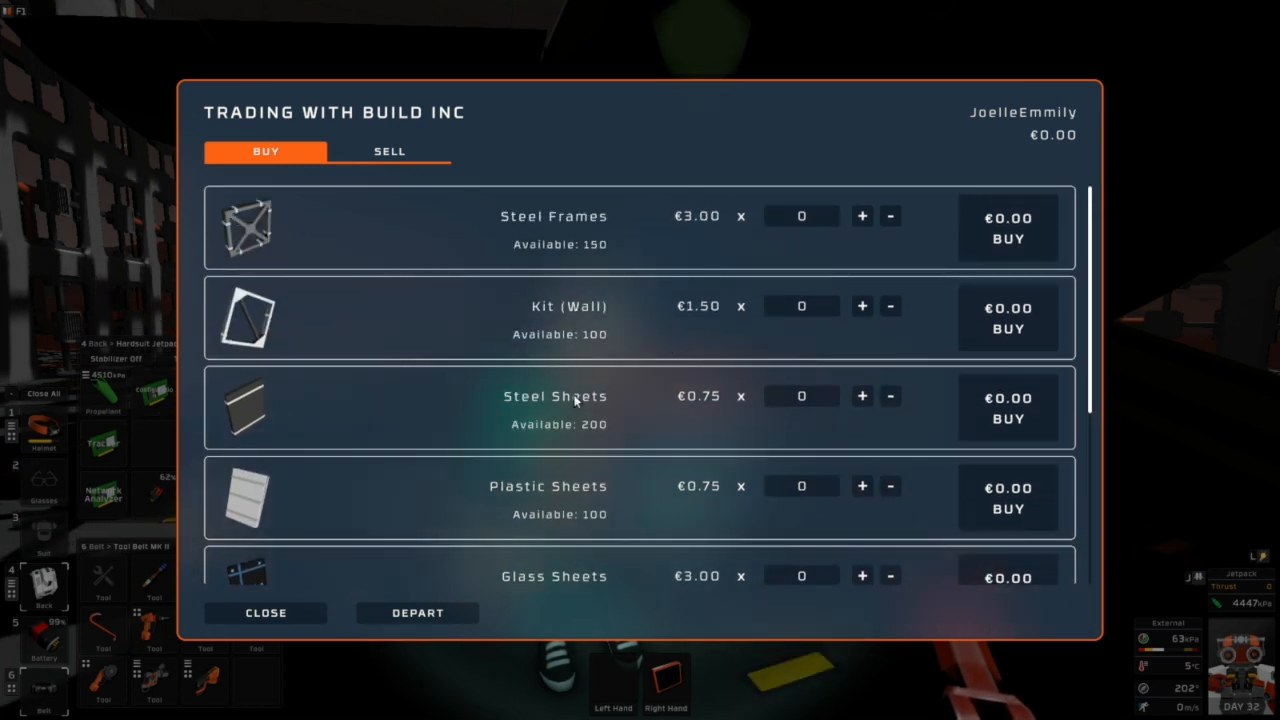
{"action": "scroll", "scroll_direction": "down", "scroll_amount": 3}
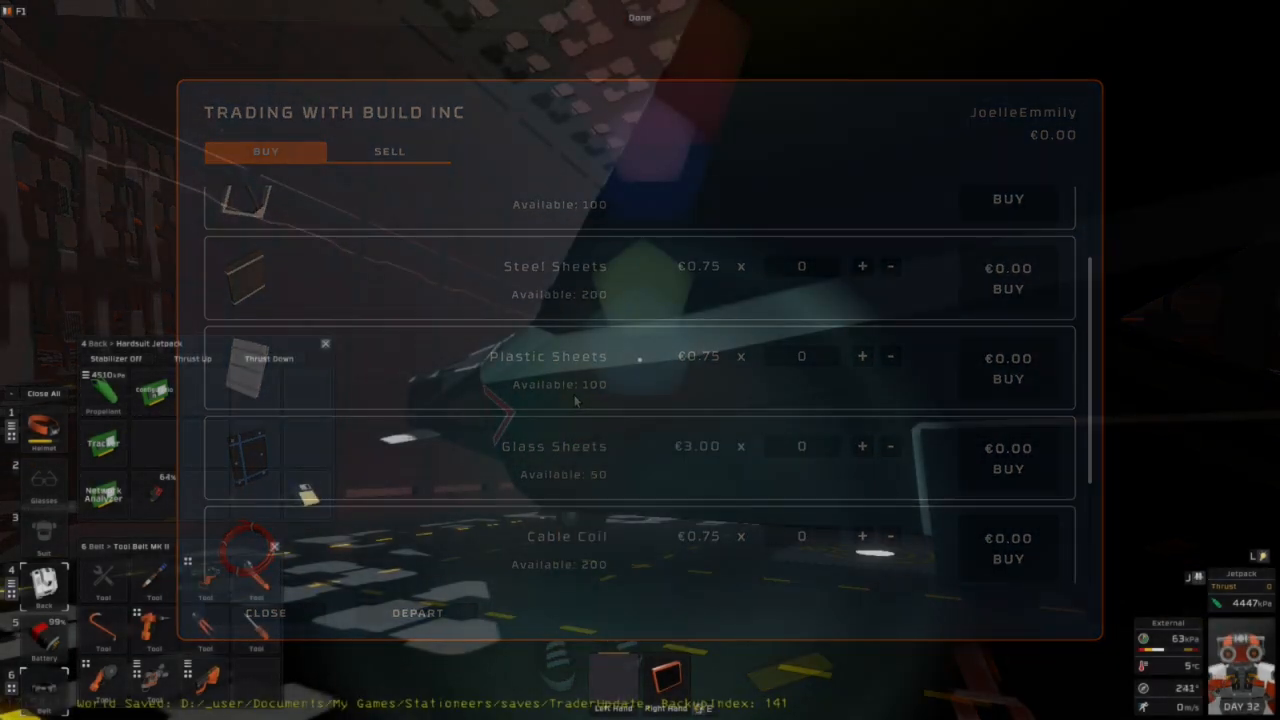
{"action": "left_click", "coordinate": [264, 612]}
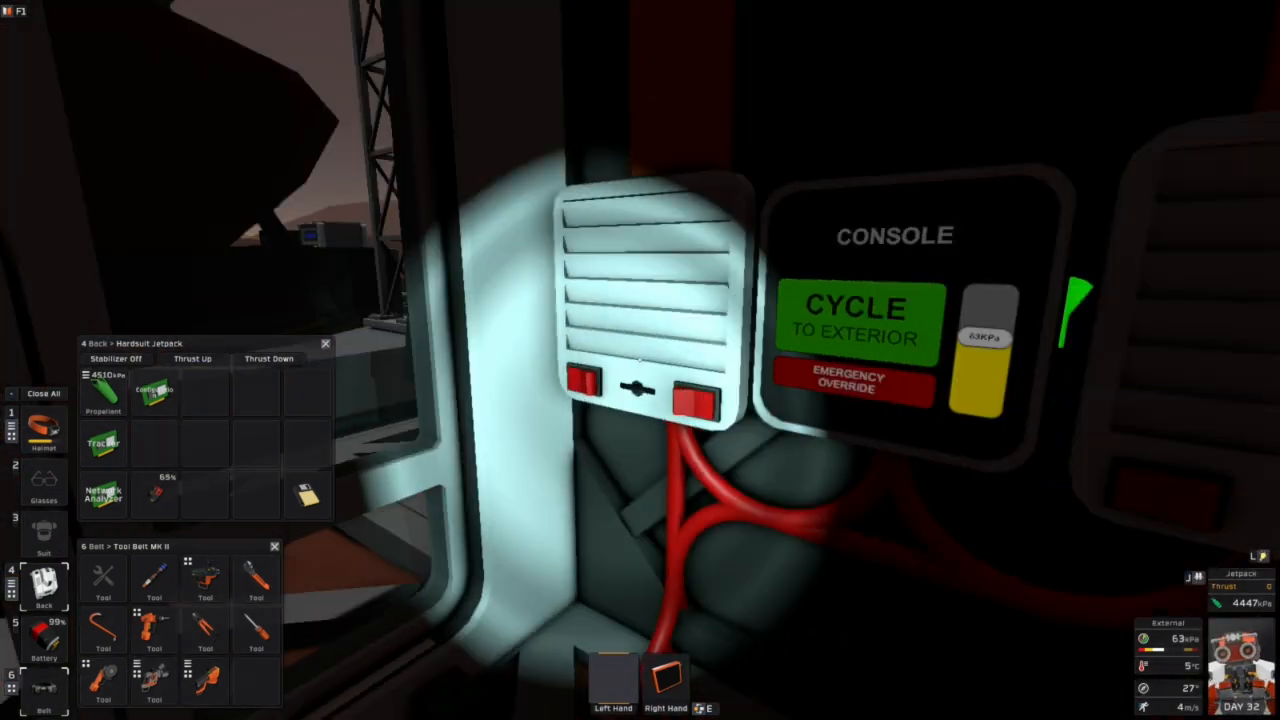
Cycle the airlock to exterior and step out into the hangar beside the trader ship
{"action": "left_click", "coordinate": [854, 310]}
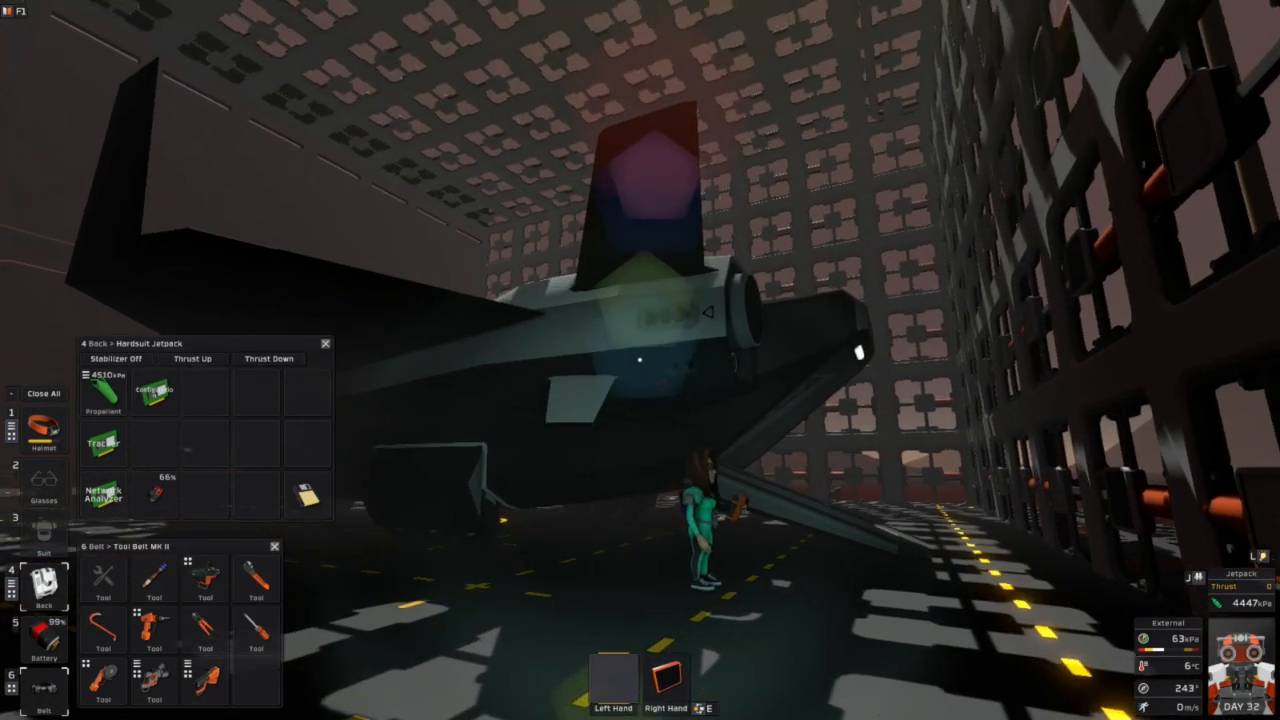
{"action": "key", "text": "Escape"}
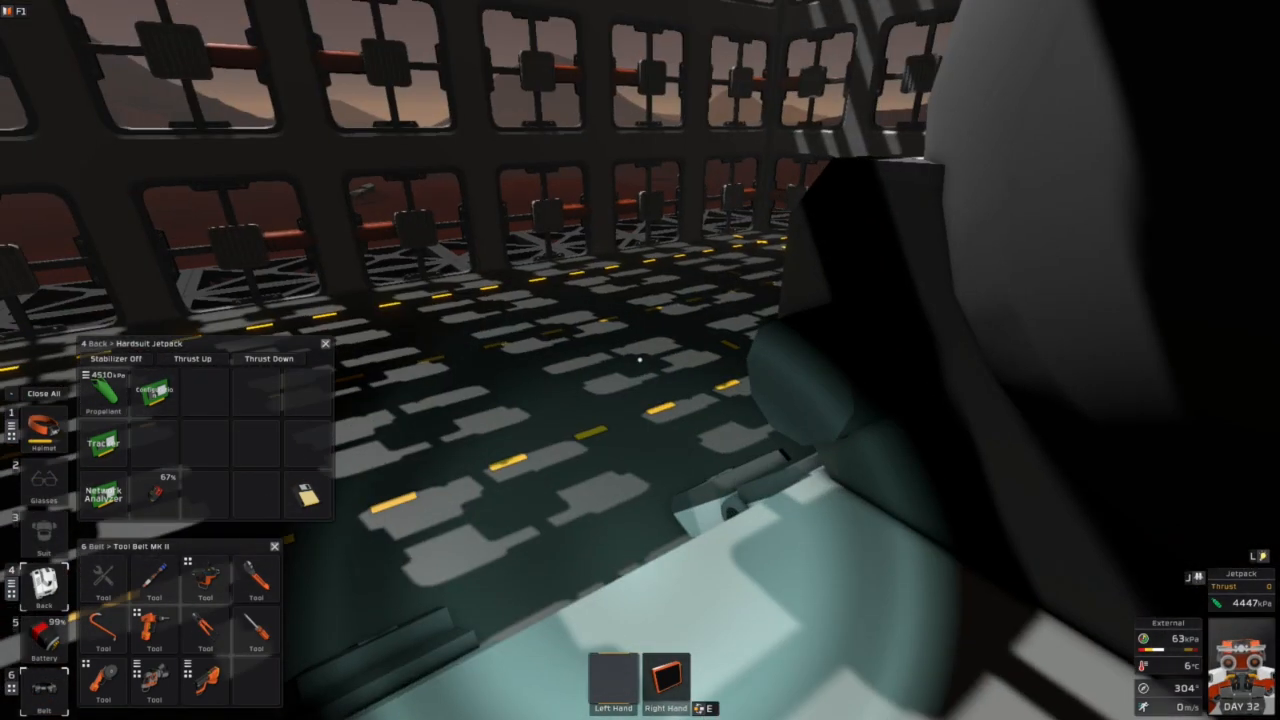
{"action": "mouse_move", "coordinate": [640, 360]}
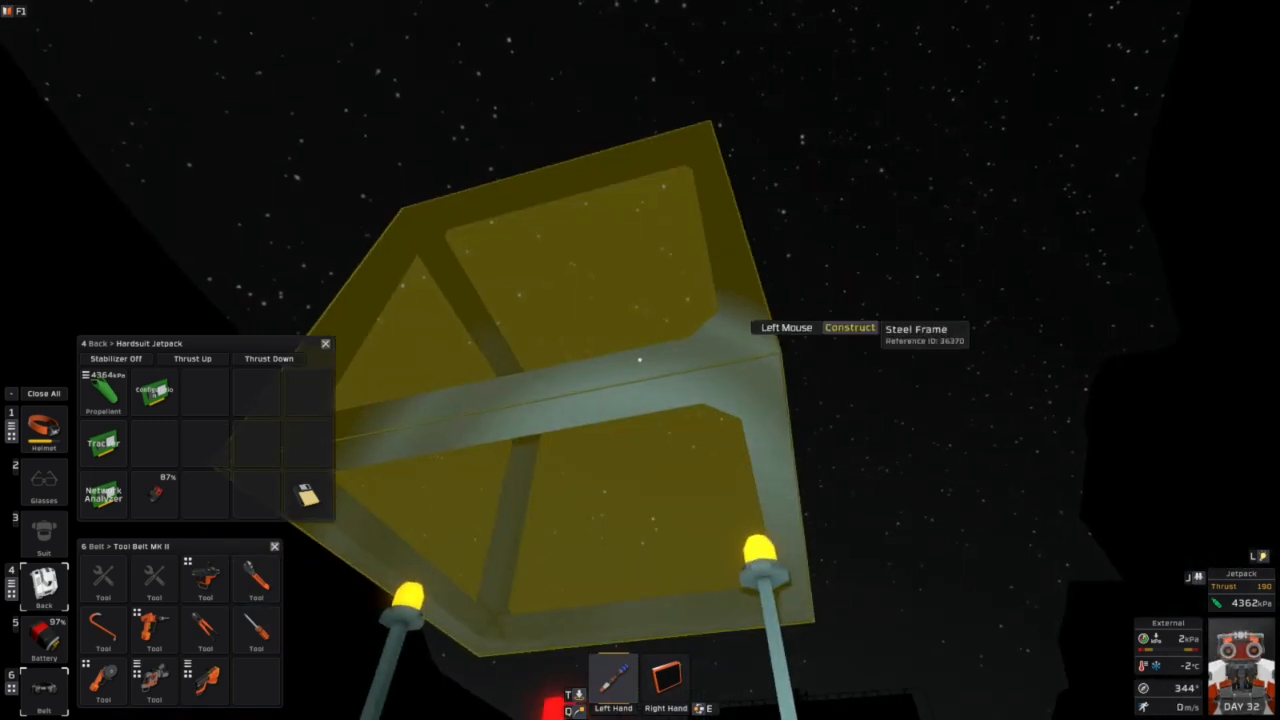
Construct the steel frame at the placement preview outdoors
{"action": "left_click", "coordinate": [640, 360]}
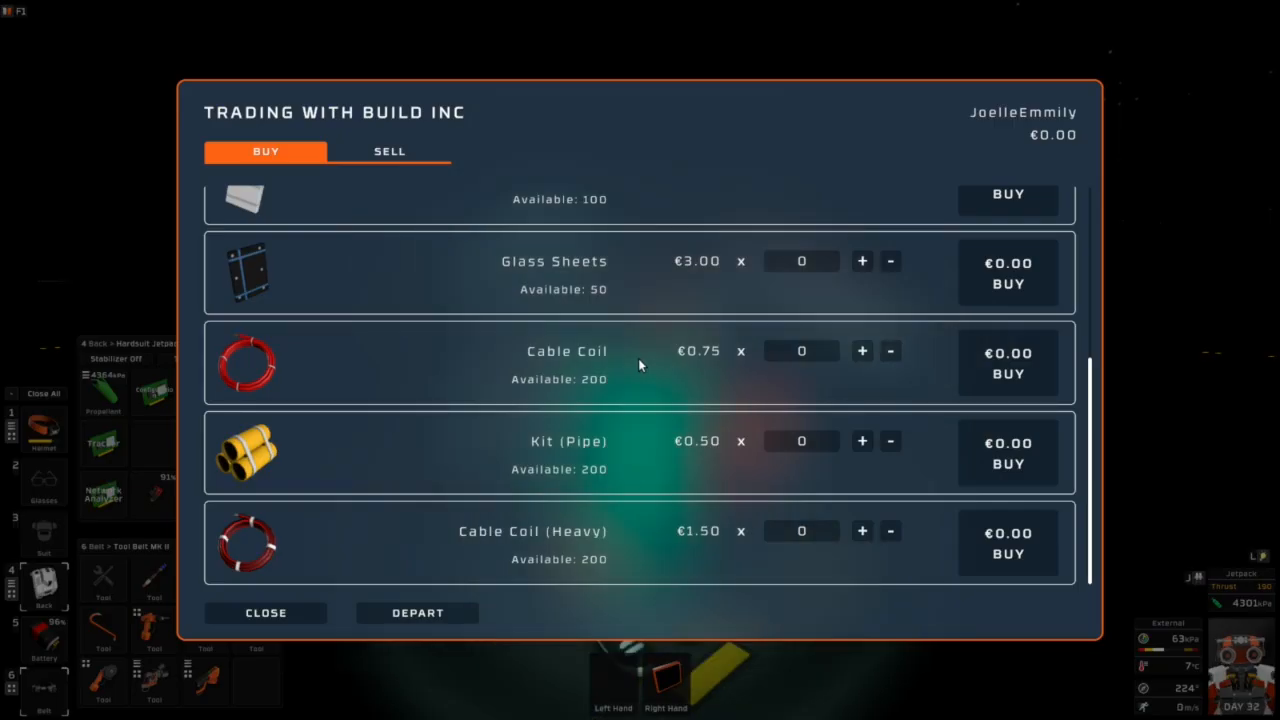
Scroll Build INC's Buy list back to the top and close the trading window without buying
{"action": "scroll", "scroll_direction": "up", "scroll_amount": 3}
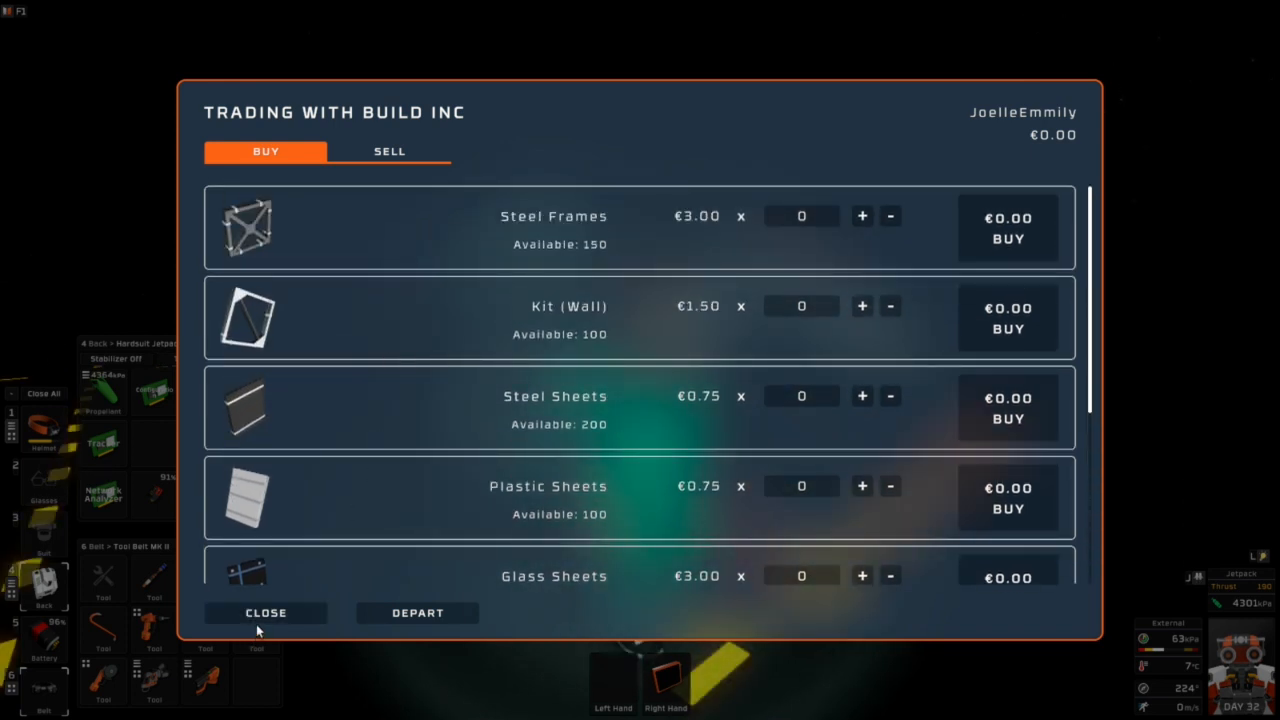
{"action": "left_click", "coordinate": [266, 612]}
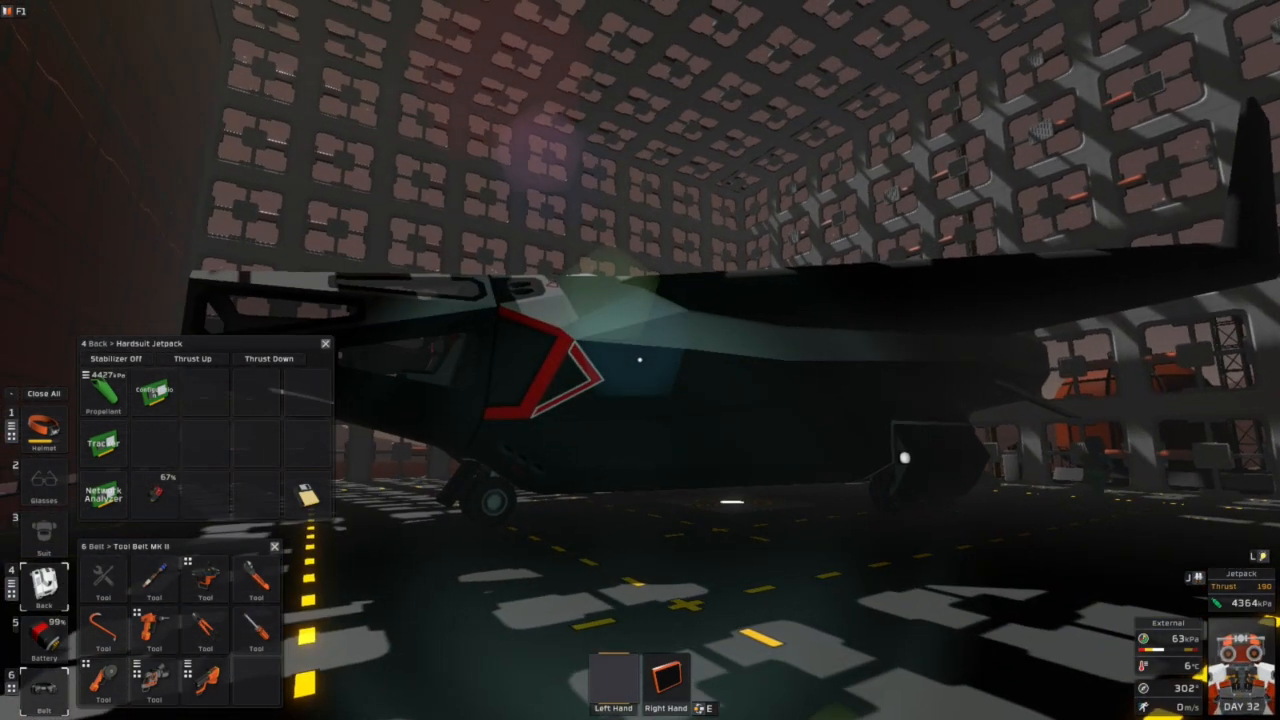
{"action": "mouse_move", "coordinate": [640, 360]}
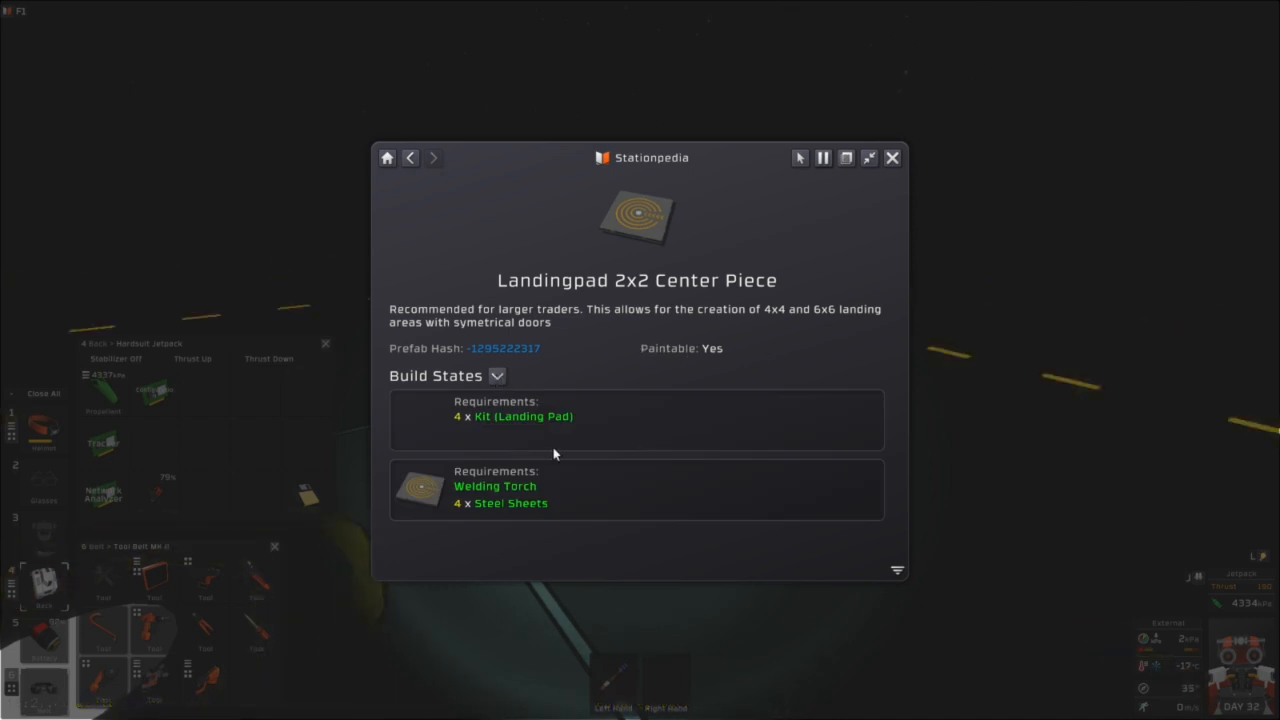
{"action": "mouse_move", "coordinate": [648, 332]}
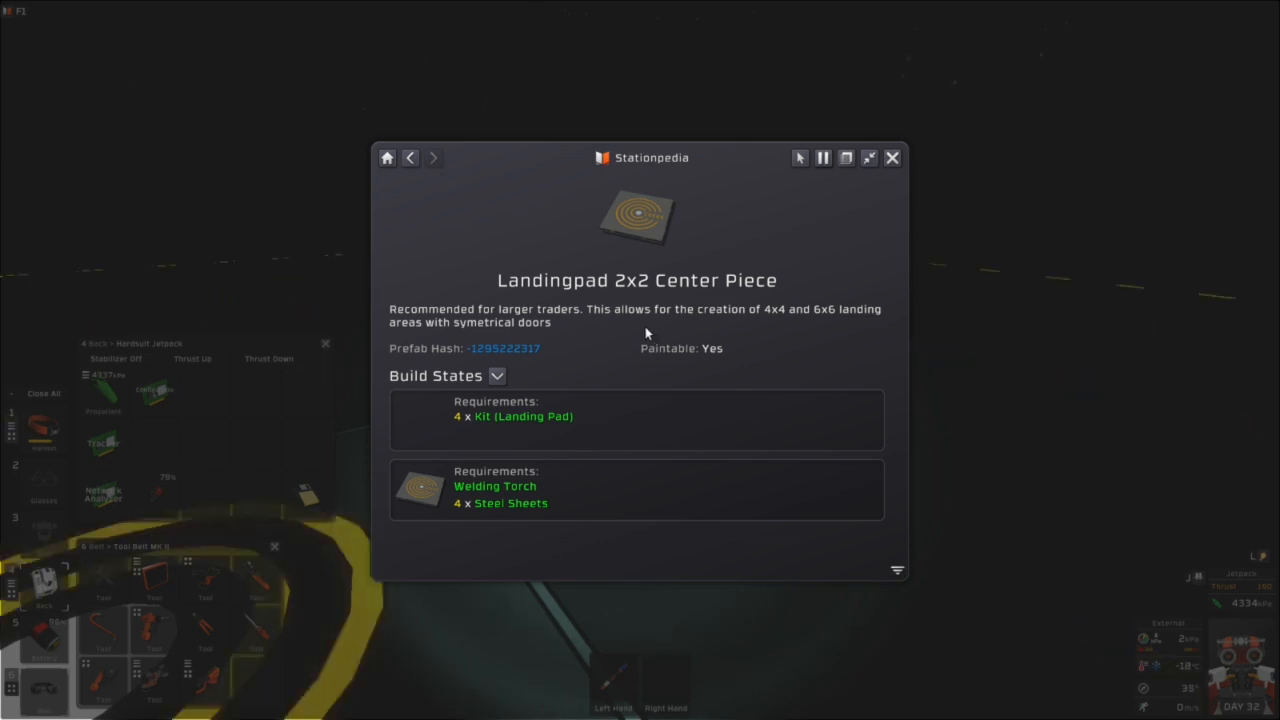
{"action": "mouse_move", "coordinate": [780, 240]}
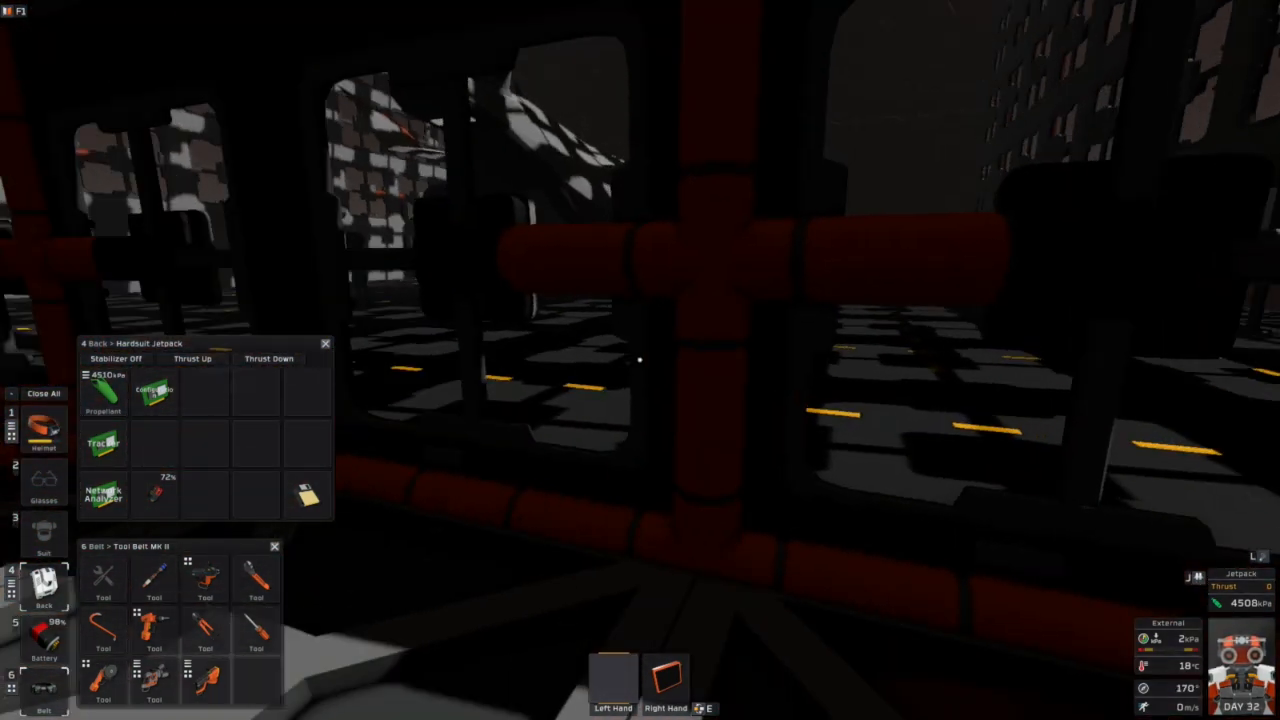
{"action": "mouse_move", "coordinate": [640, 360]}
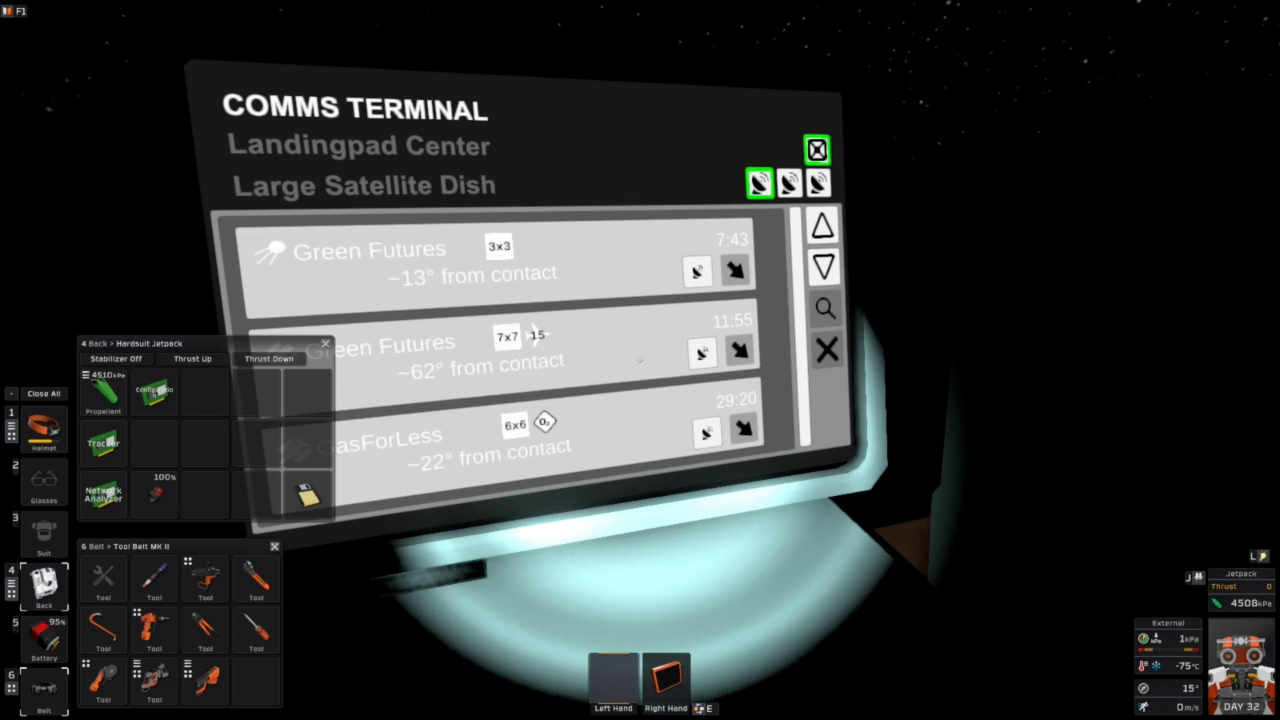
Read the Comms Terminal's trader contacts and timers, then close its screen
{"action": "left_click", "coordinate": [816, 150]}
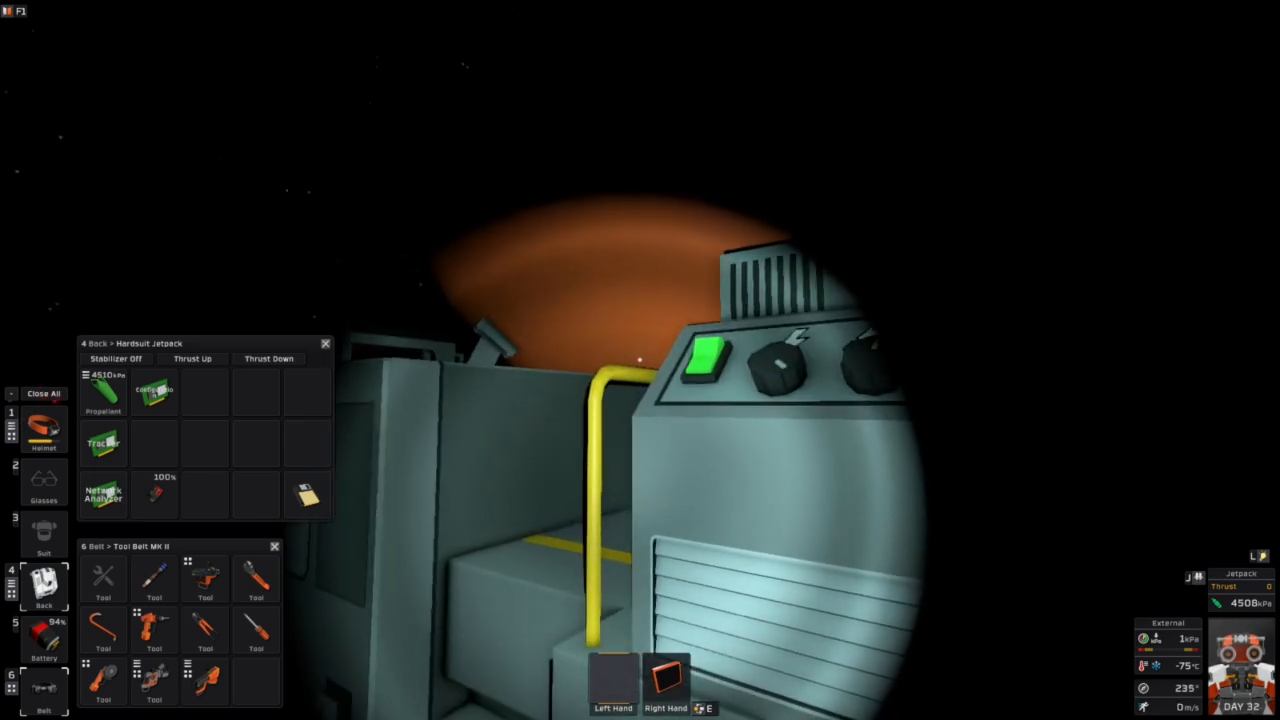
{"action": "left_click", "coordinate": [700, 360]}
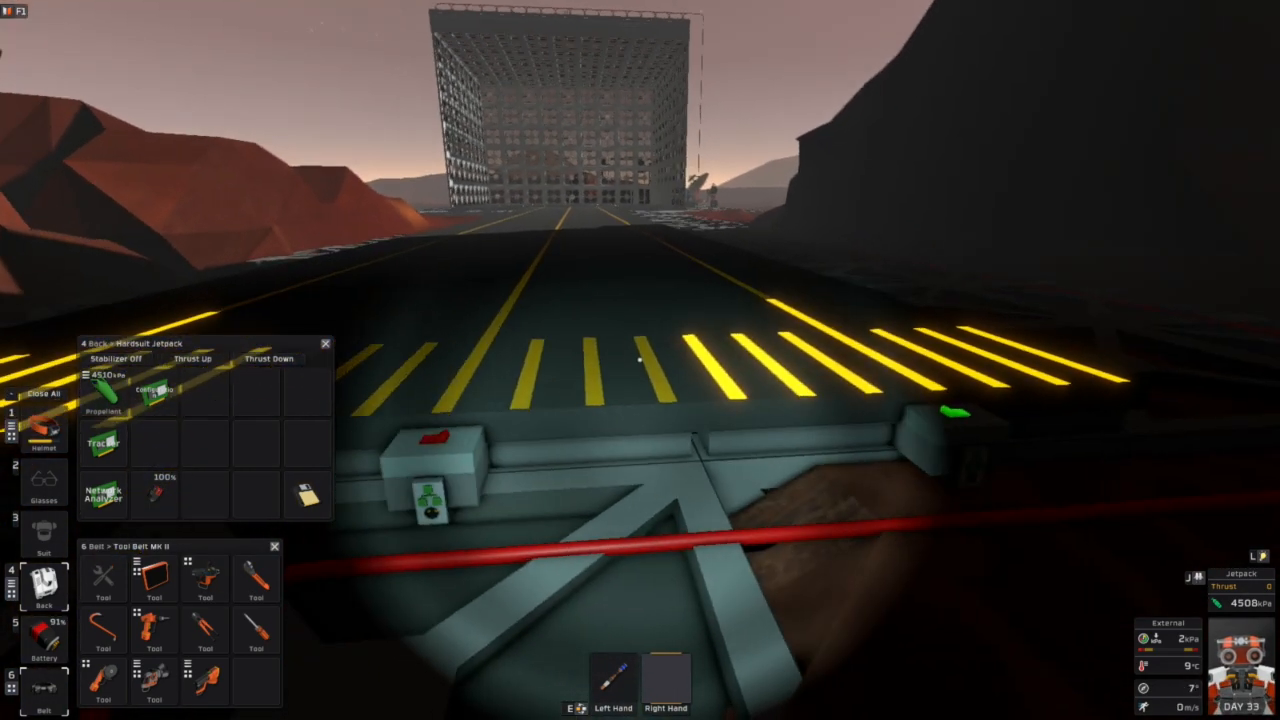
{"action": "mouse_move", "coordinate": [640, 360]}
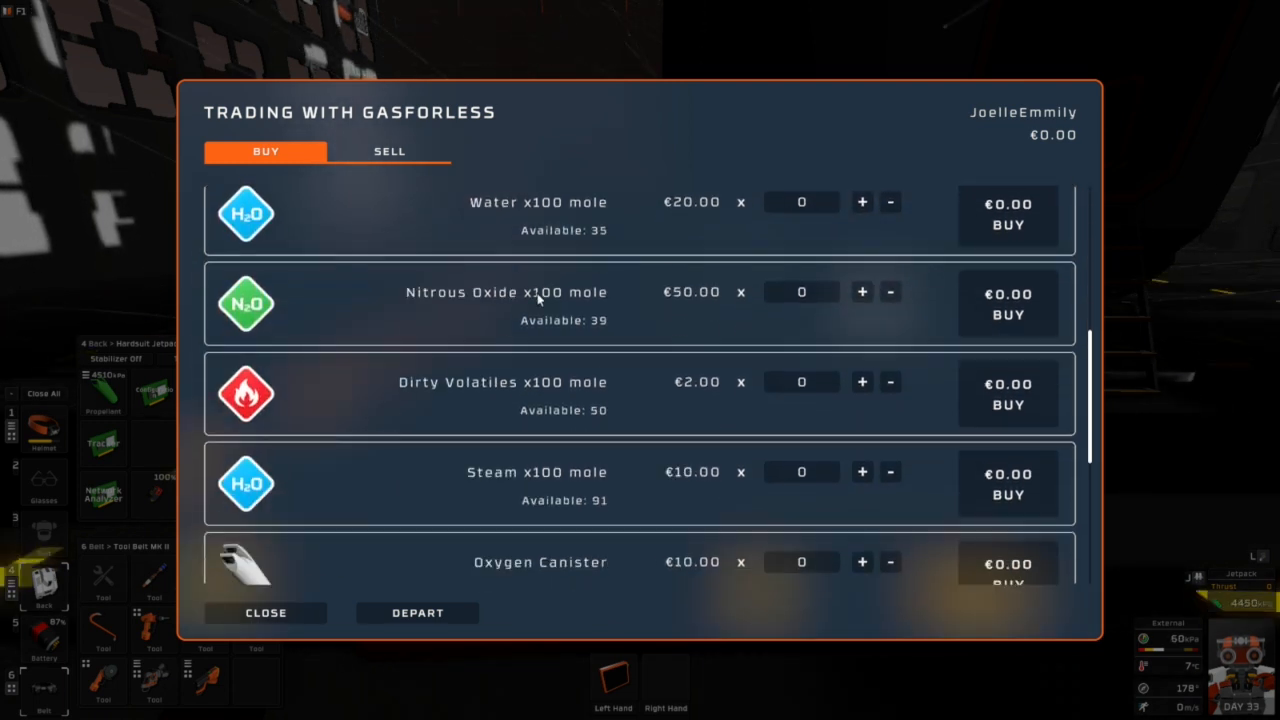
{"action": "scroll", "scroll_direction": "down", "scroll_amount": 3}
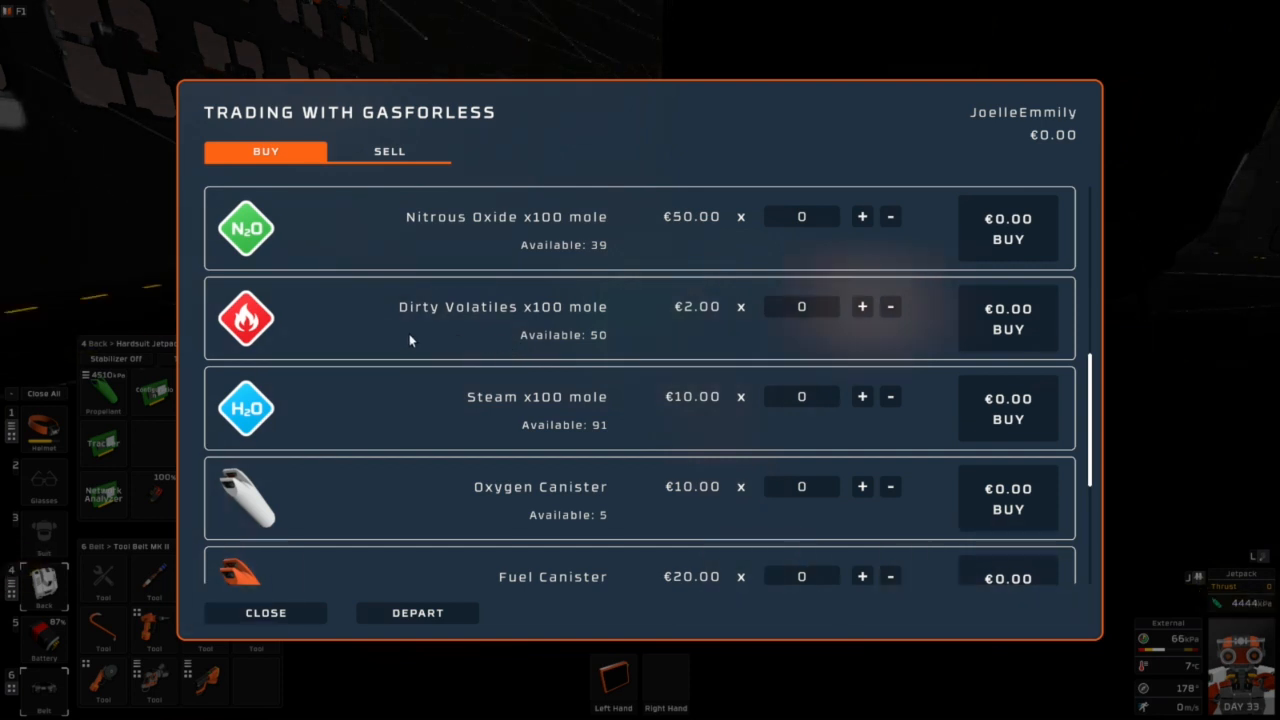
{"action": "mouse_move", "coordinate": [244, 318]}
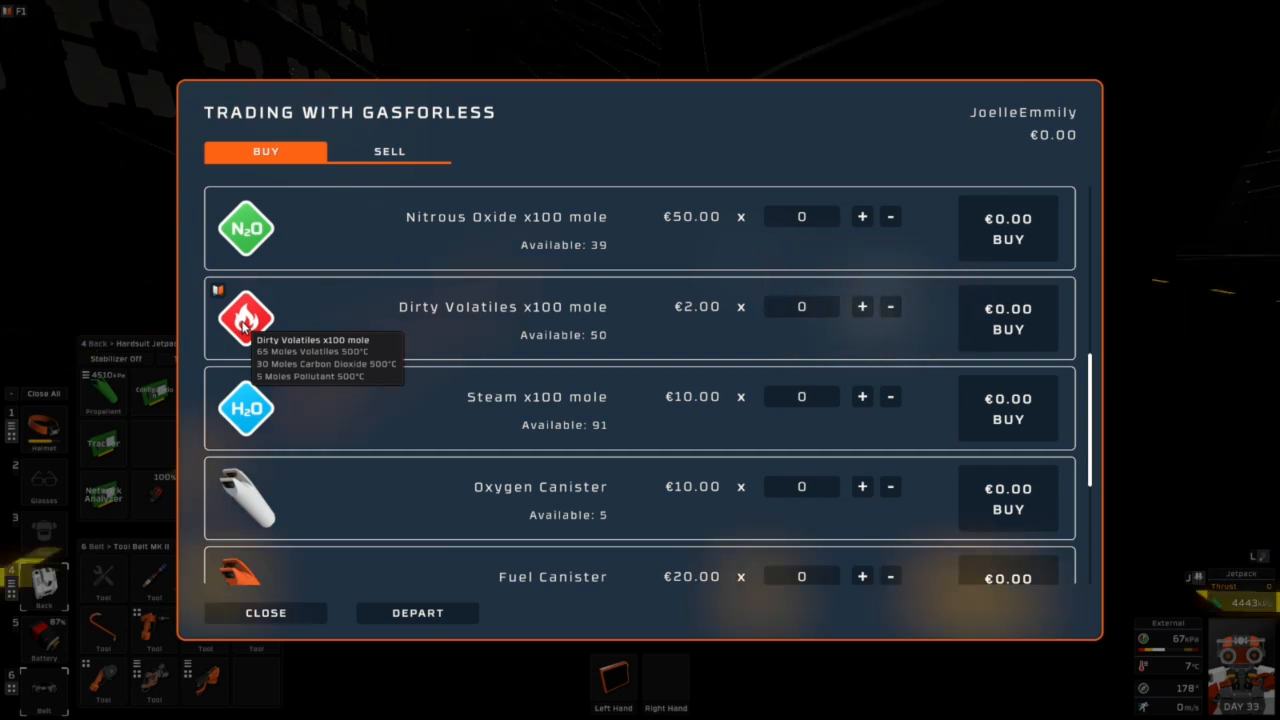
{"action": "mouse_move", "coordinate": [248, 228]}
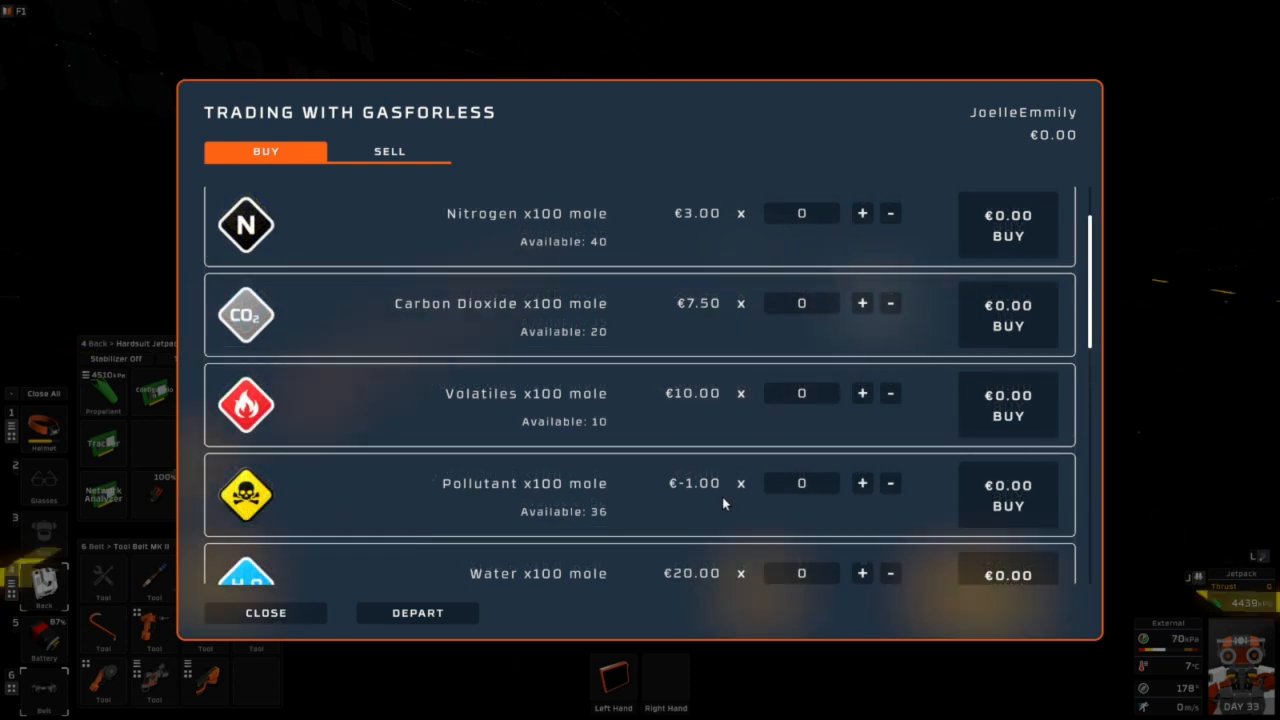
{"action": "mouse_move", "coordinate": [660, 492]}
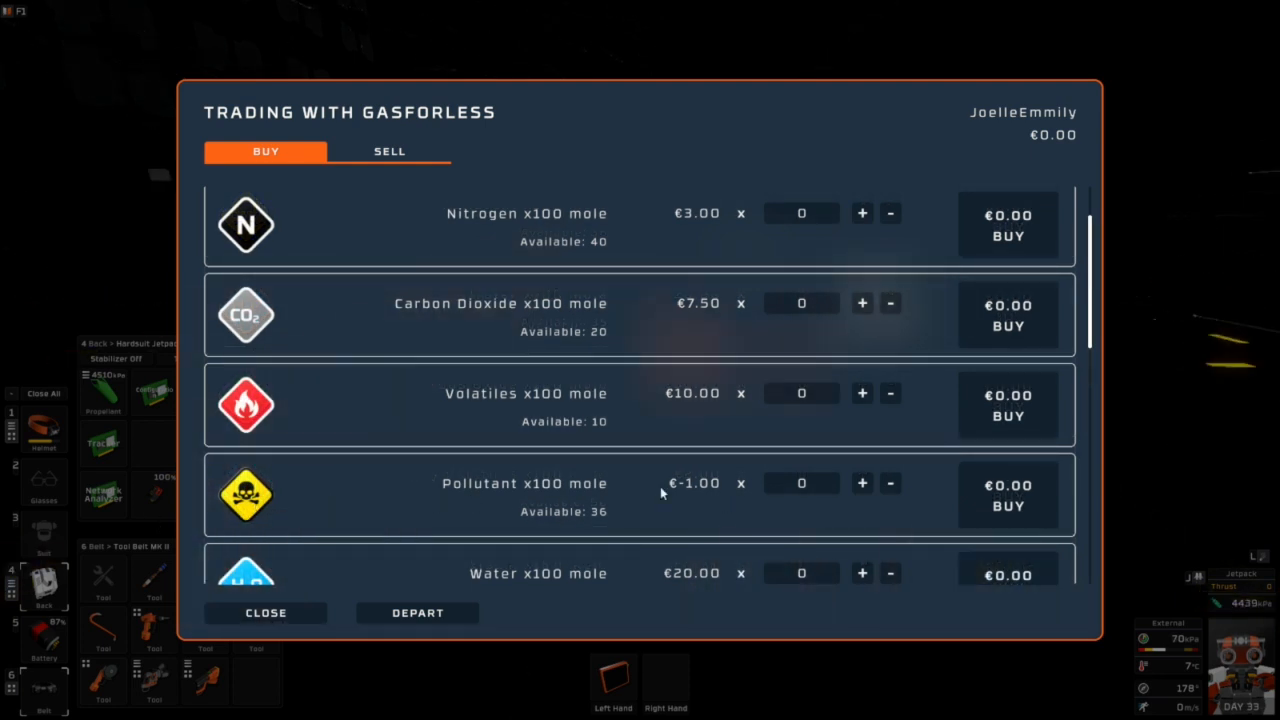
{"action": "scroll", "scroll_direction": "down", "scroll_amount": 3}
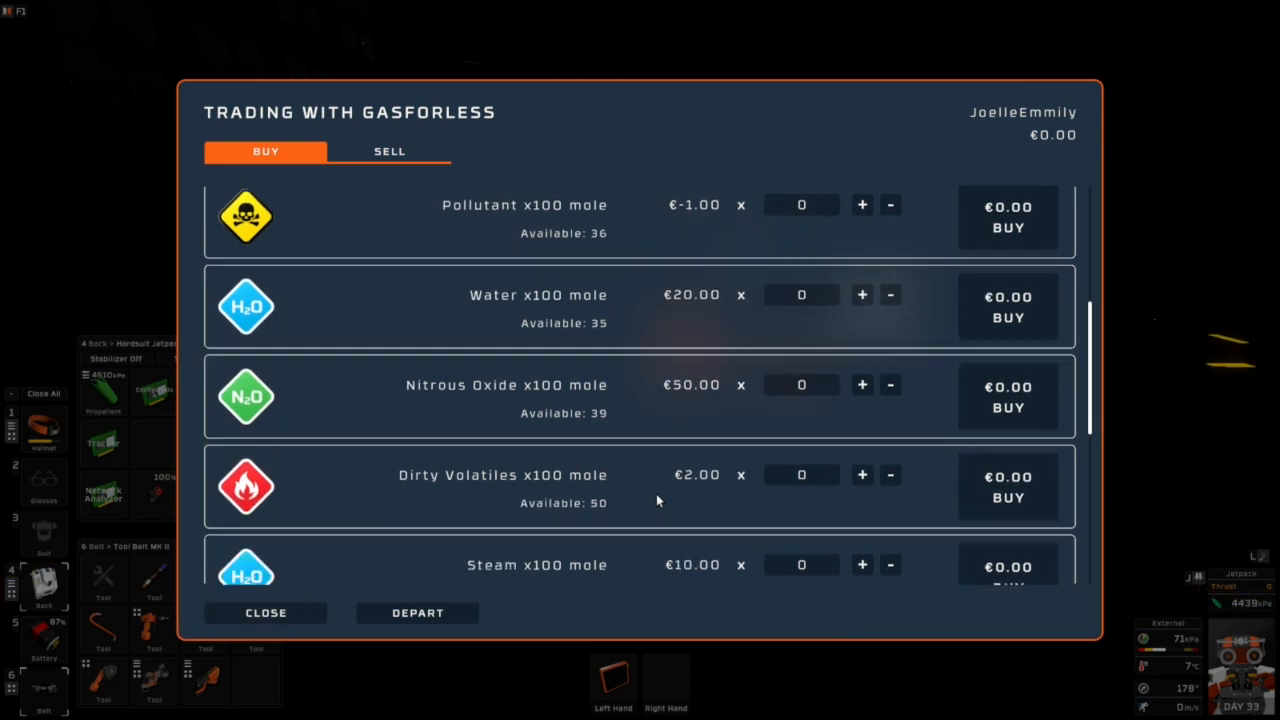
{"action": "scroll", "scroll_direction": "down", "scroll_amount": 3}
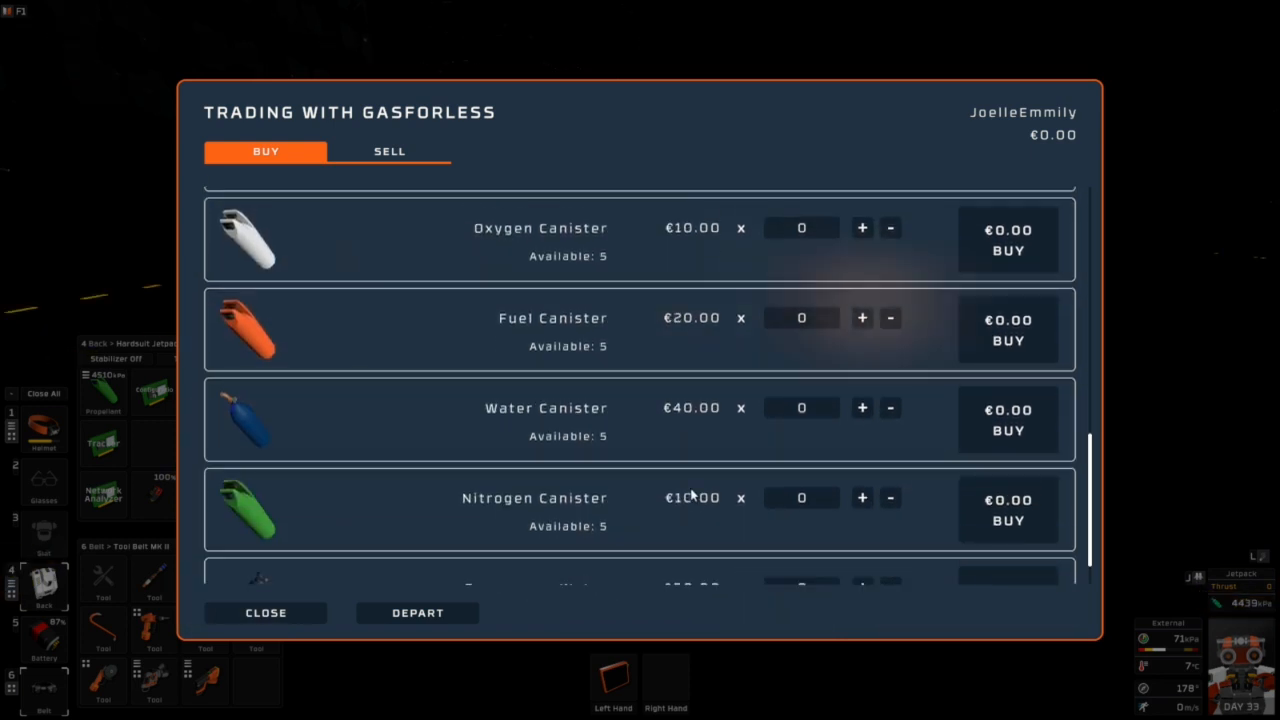
{"action": "scroll", "scroll_direction": "down", "scroll_amount": 3}
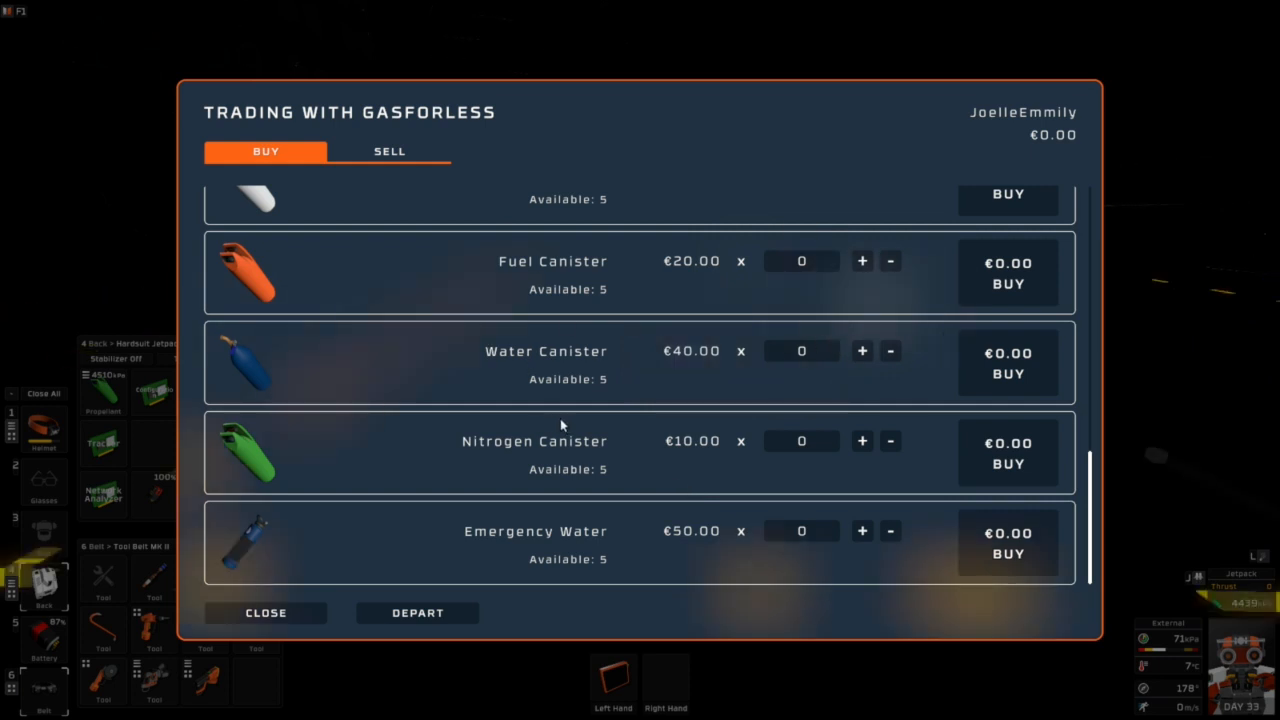
Show the Sell list of ices GasForLess buys: oxite, nitrice, water and volatiles
{"action": "left_click", "coordinate": [388, 152]}
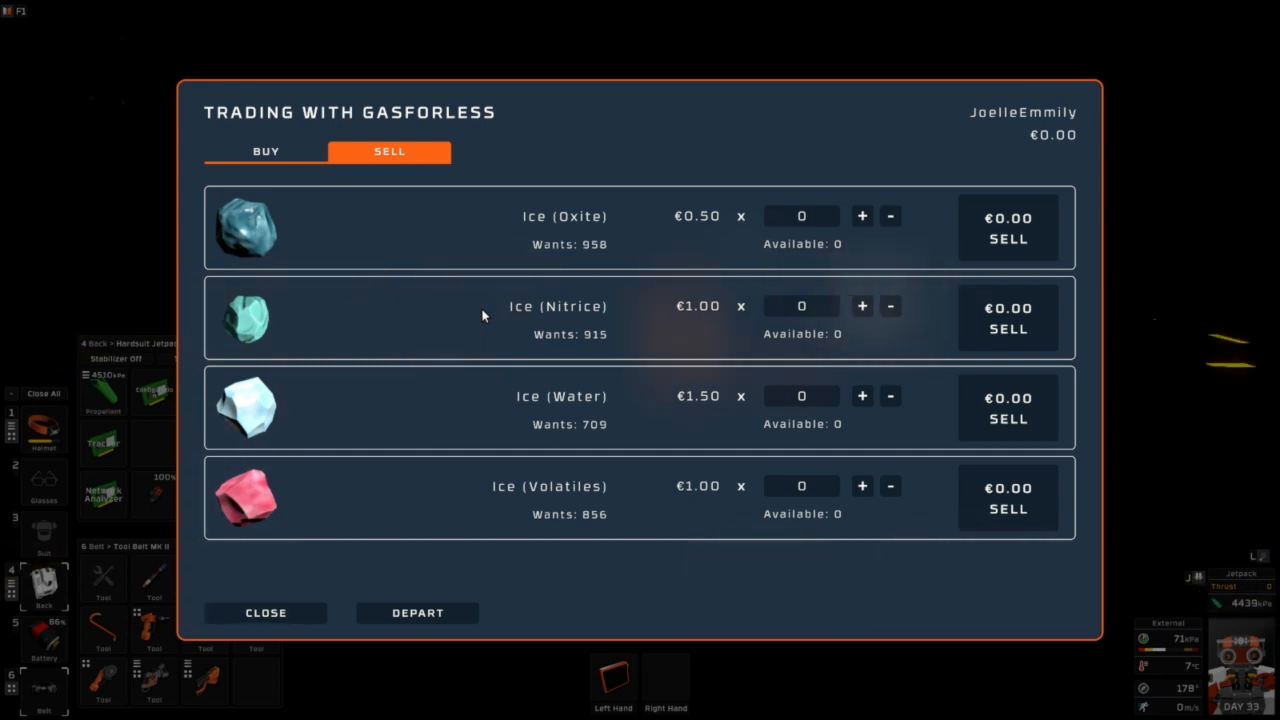
{"action": "mouse_move", "coordinate": [286, 232]}
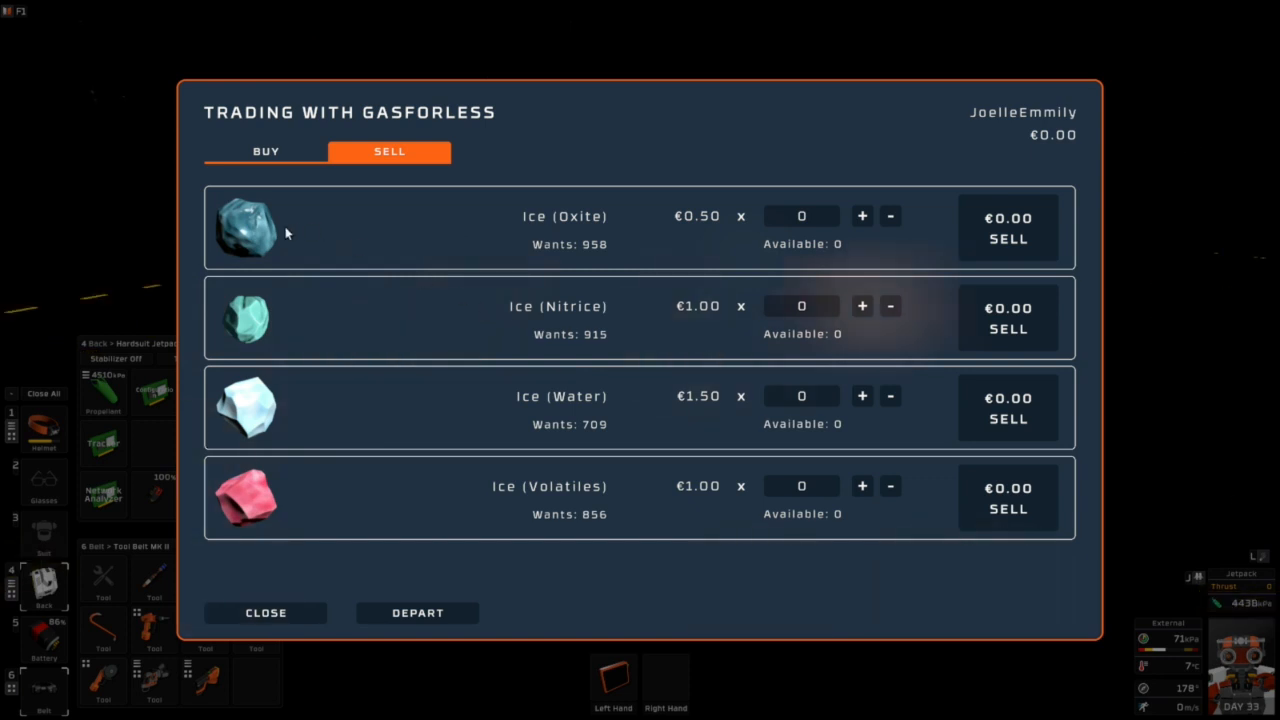
{"action": "mouse_move", "coordinate": [288, 468]}
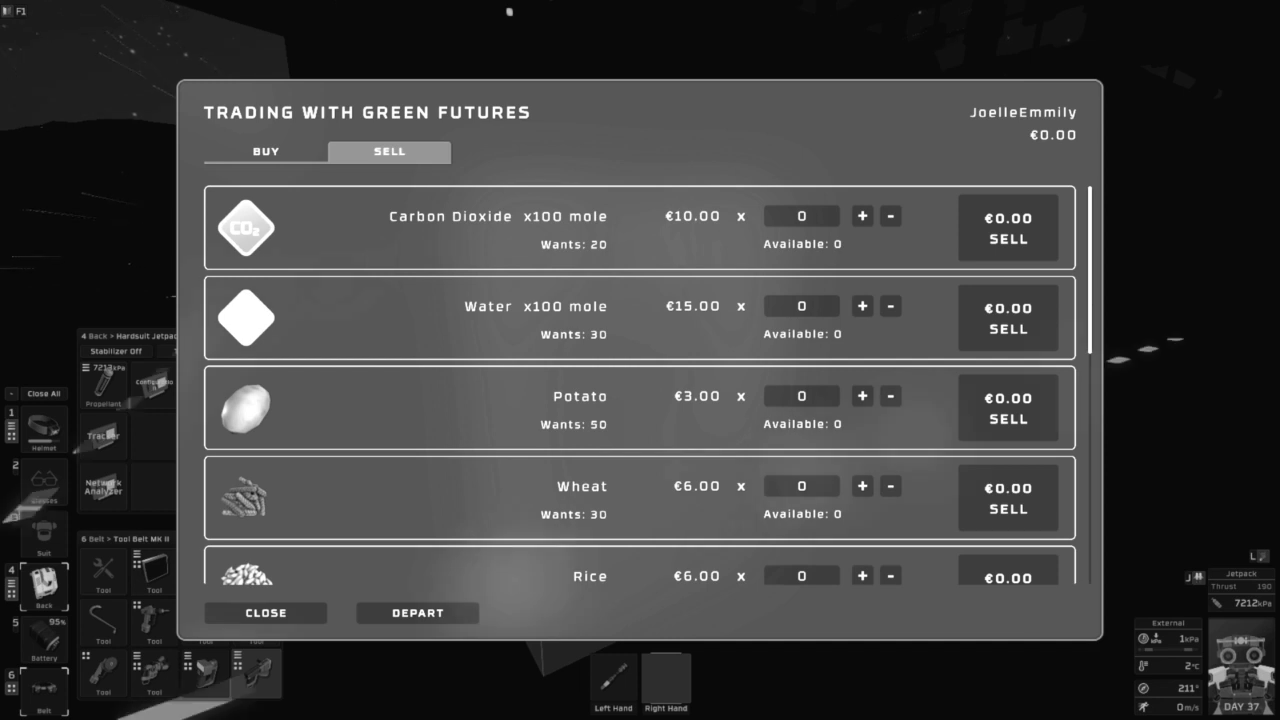
Browse Green Futures' crop-buying list, then switch to the seed kits it sells
{"action": "scroll", "scroll_direction": "down", "scroll_amount": 3}
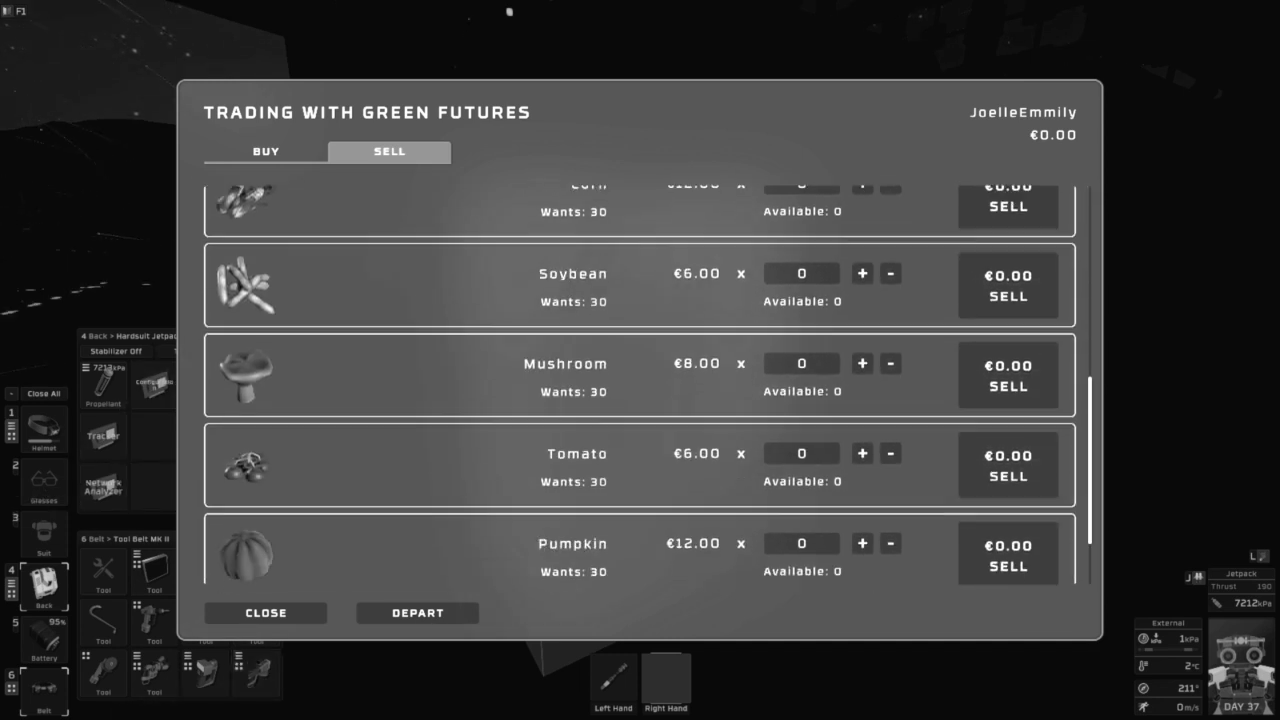
{"action": "scroll", "scroll_direction": "down", "scroll_amount": 3}
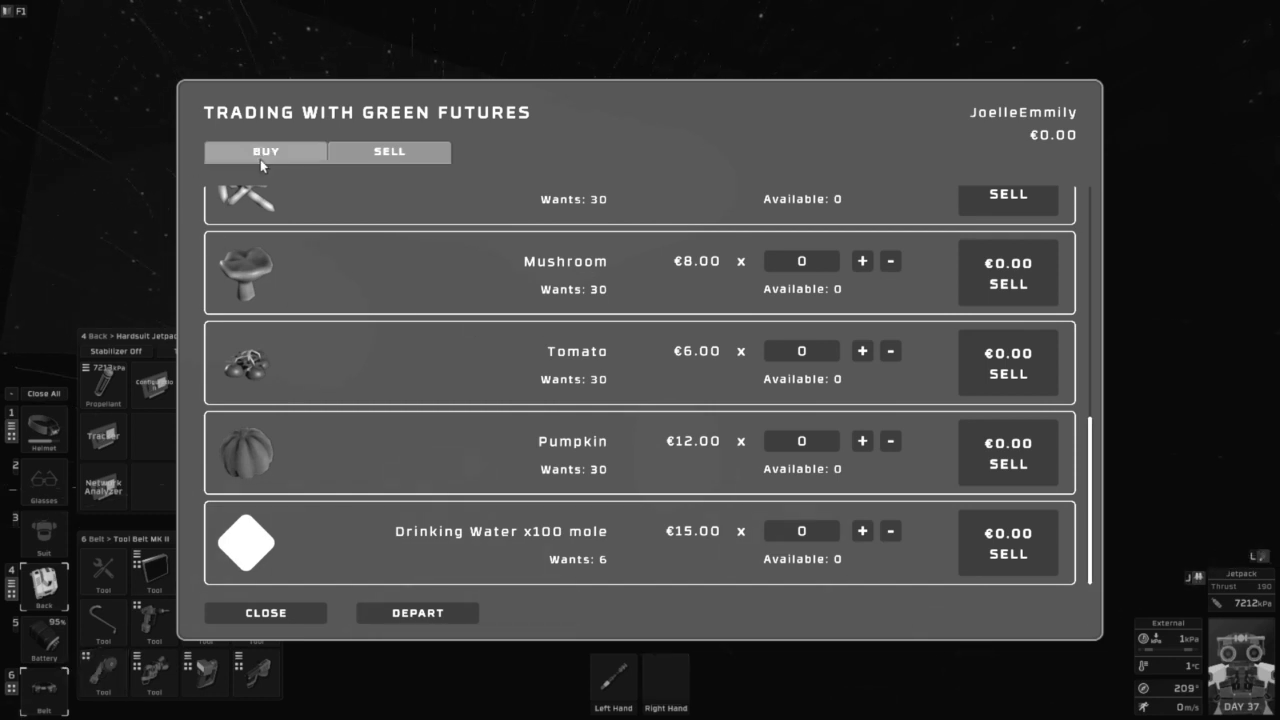
{"action": "left_click", "coordinate": [264, 152]}
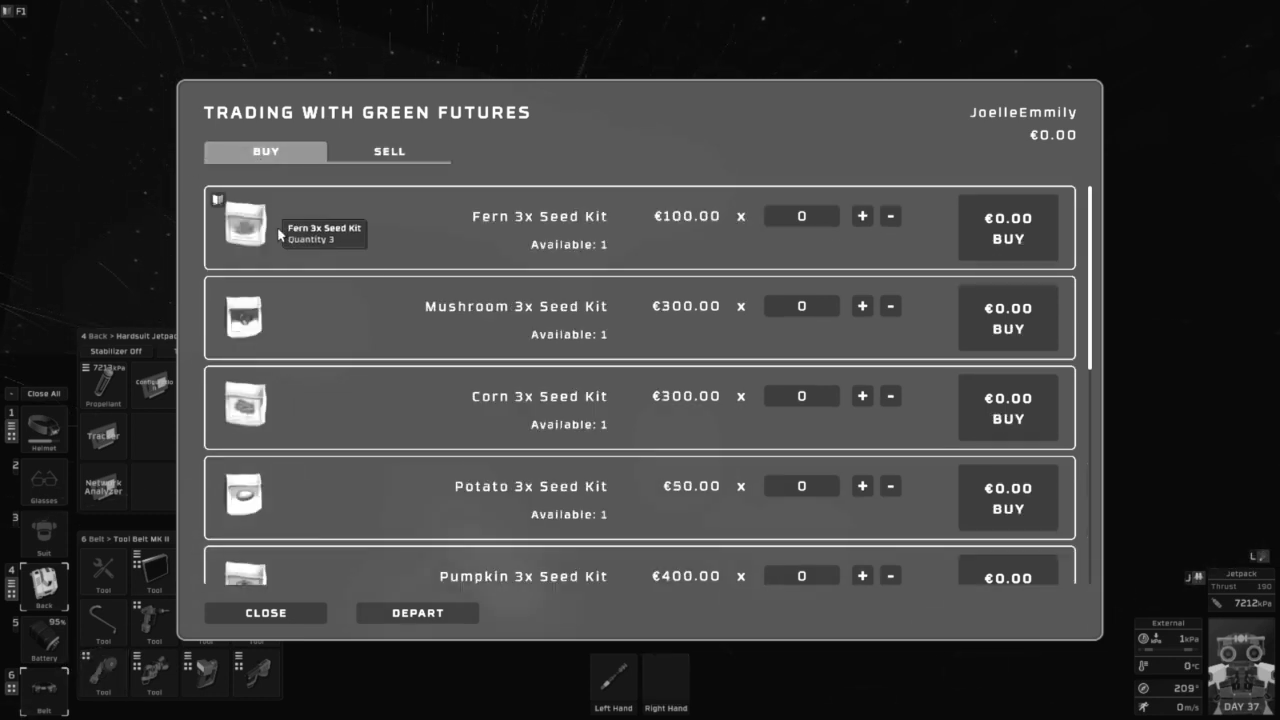
{"action": "scroll", "scroll_direction": "down", "scroll_amount": 3}
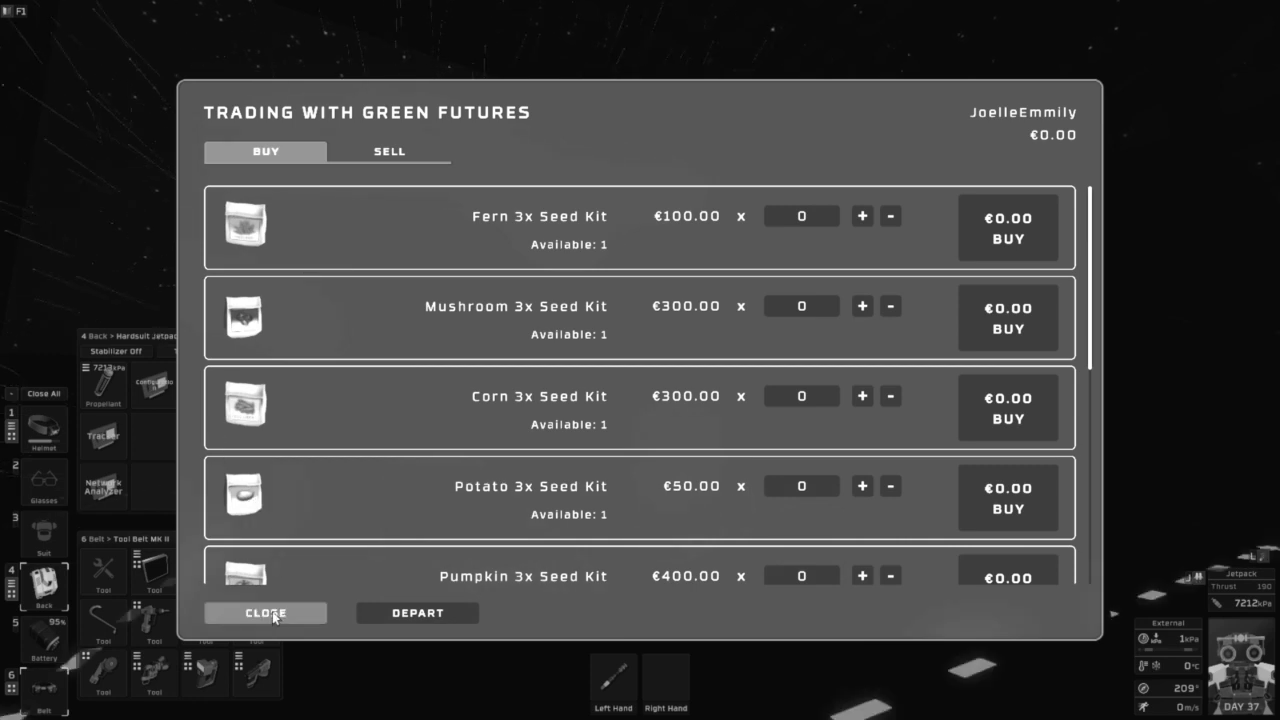
Close the Green Futures trading window to return to the Comms Terminal trader list
{"action": "left_click", "coordinate": [264, 612]}
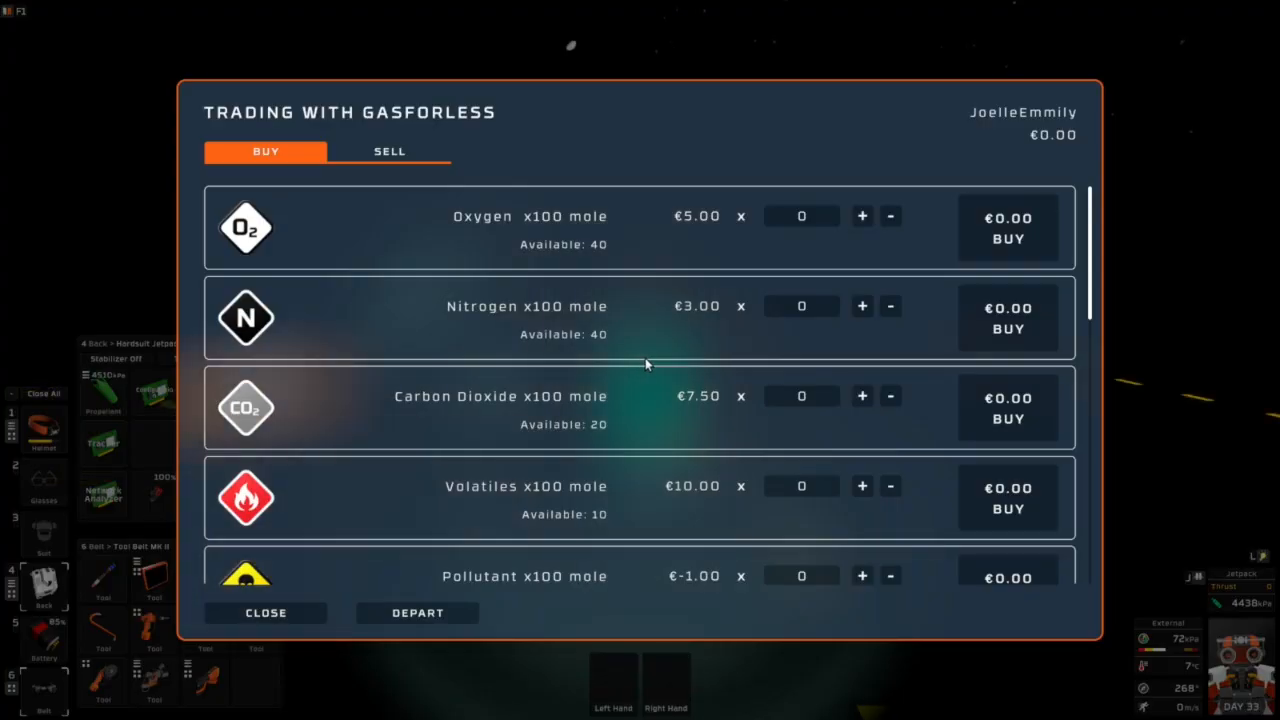
{"action": "left_click", "coordinate": [264, 612]}
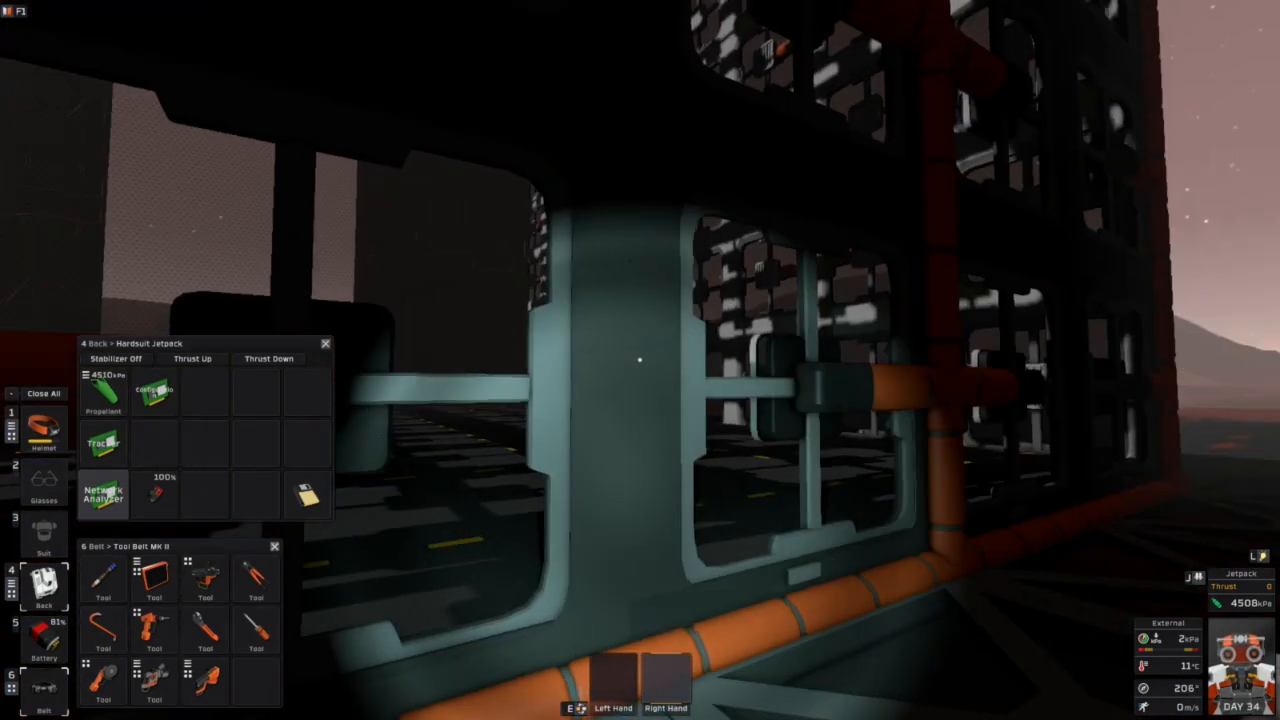
{"action": "mouse_move", "coordinate": [640, 360]}
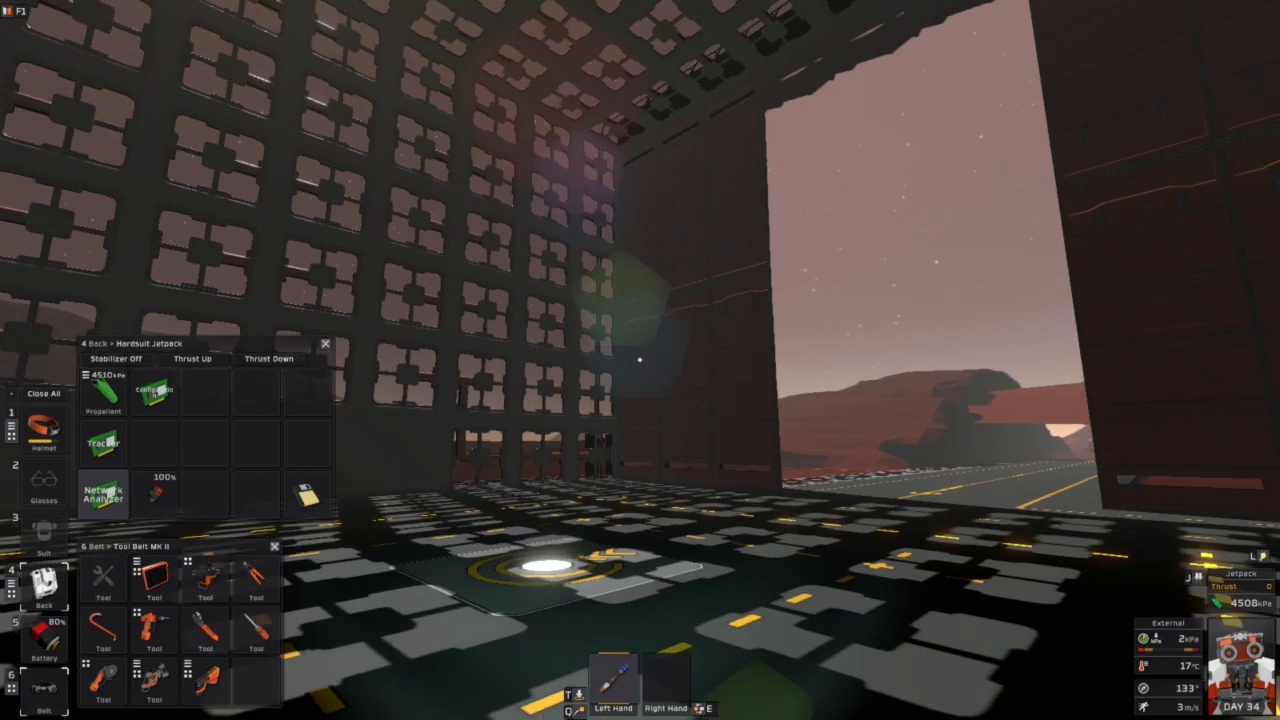
{"action": "mouse_move", "coordinate": [640, 360]}
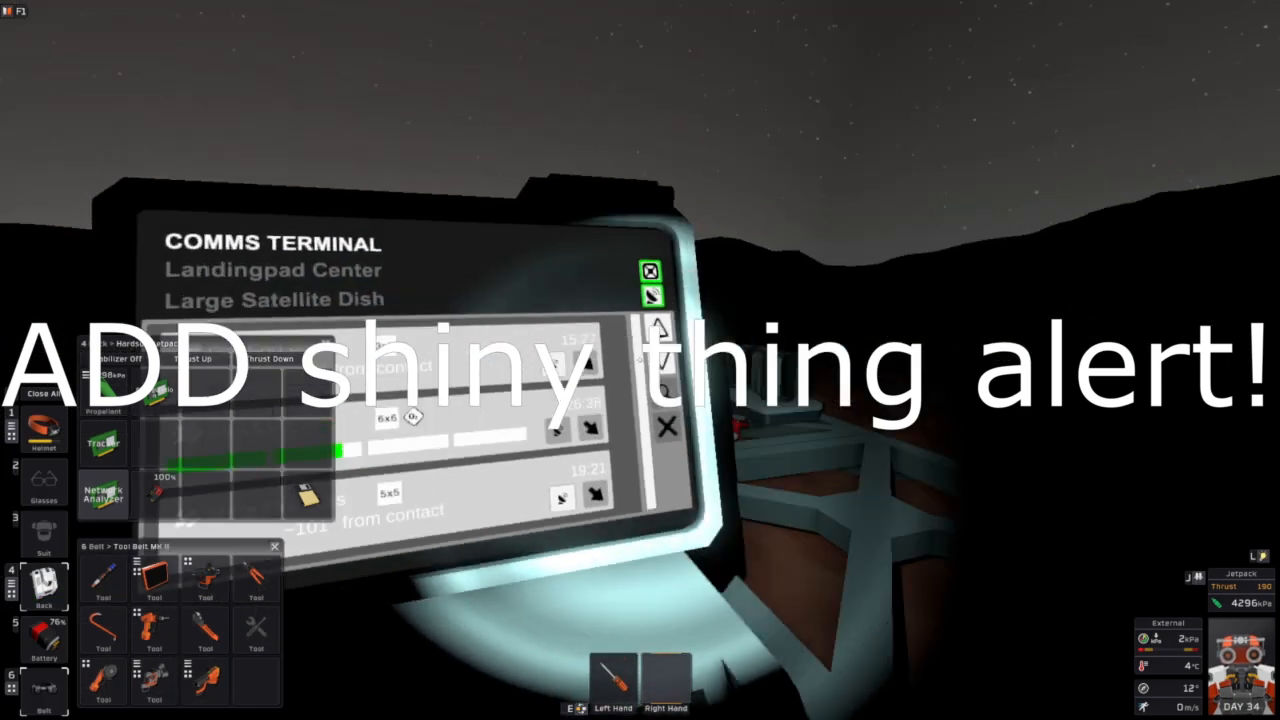
Bring up the Comms Terminal trader list with GasForLess, All Alloys and More Ore Less timers
{"action": "left_click", "coordinate": [652, 272]}
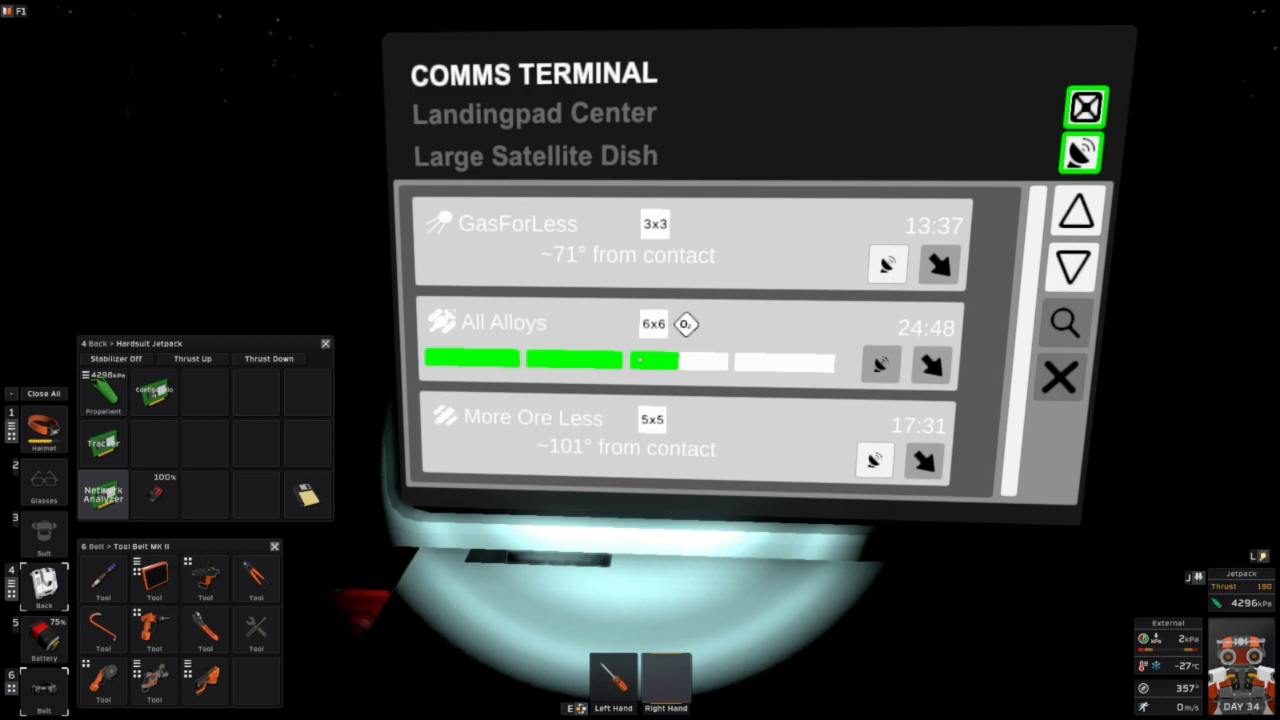
Step away from the Comms Terminal and turn to face the landing pad steel frames outside
{"action": "left_click", "coordinate": [1086, 106]}
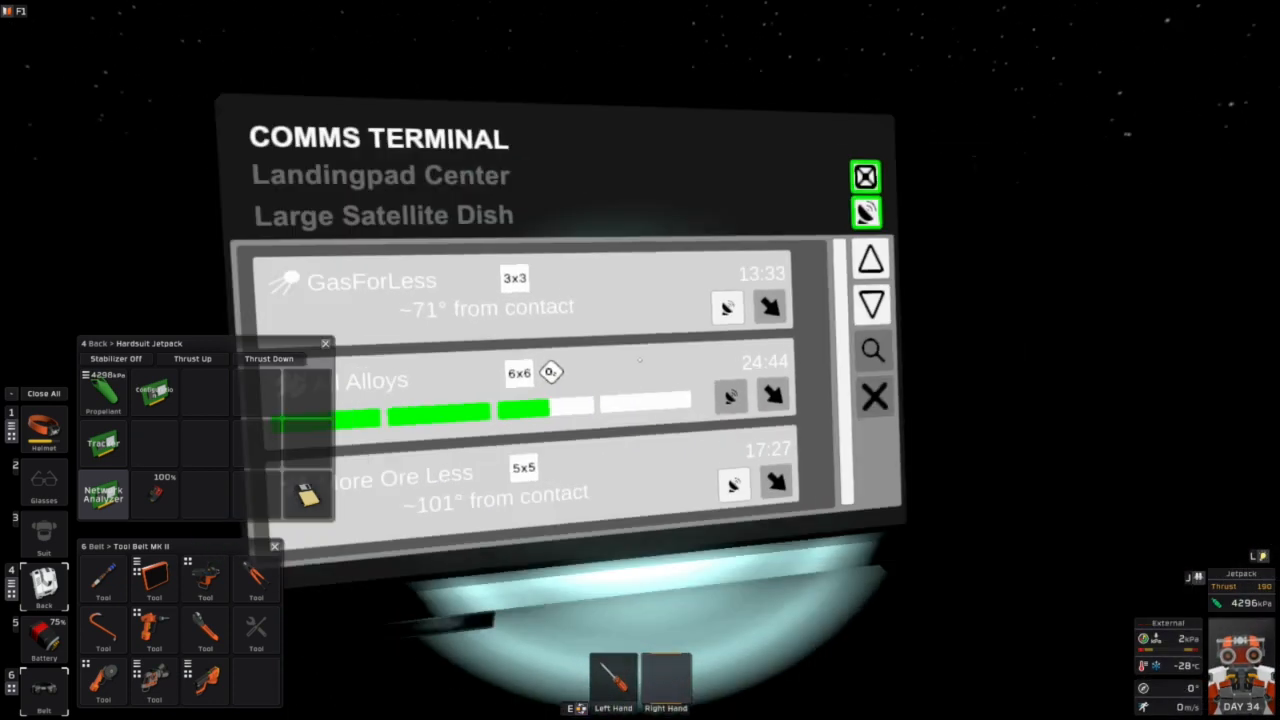
{"action": "left_click", "coordinate": [864, 176]}
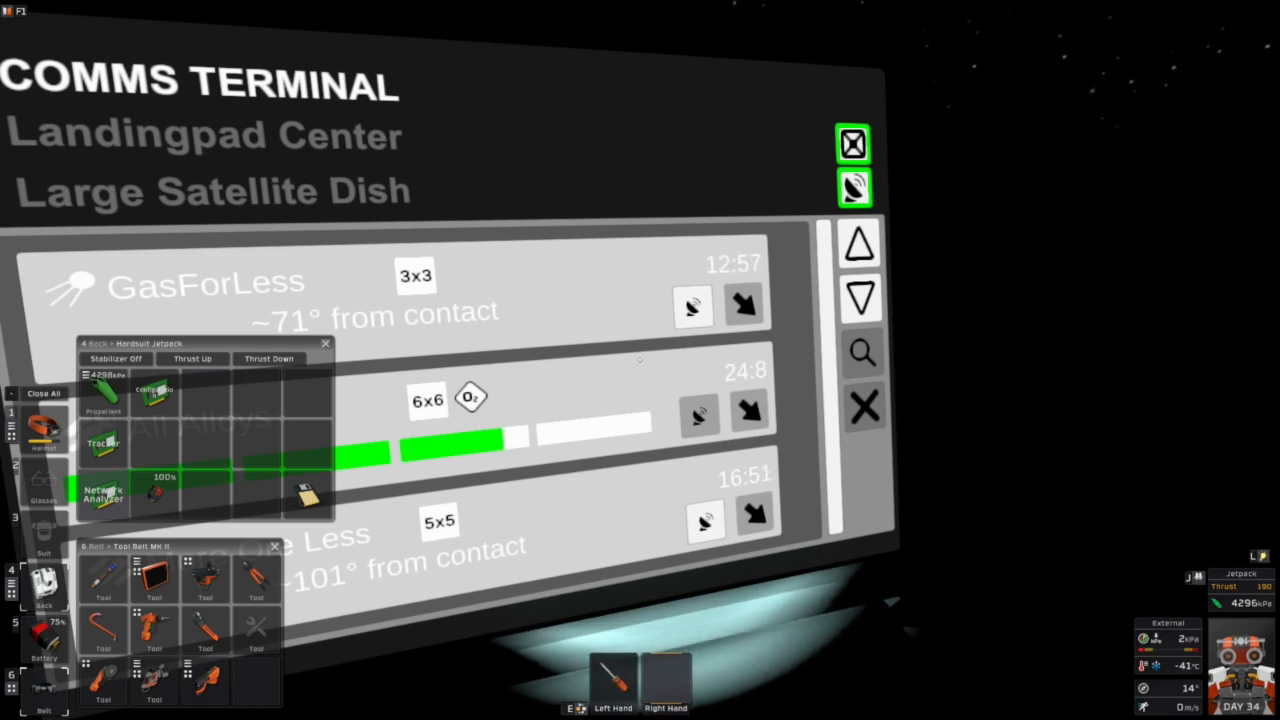
{"action": "left_click", "coordinate": [852, 144]}
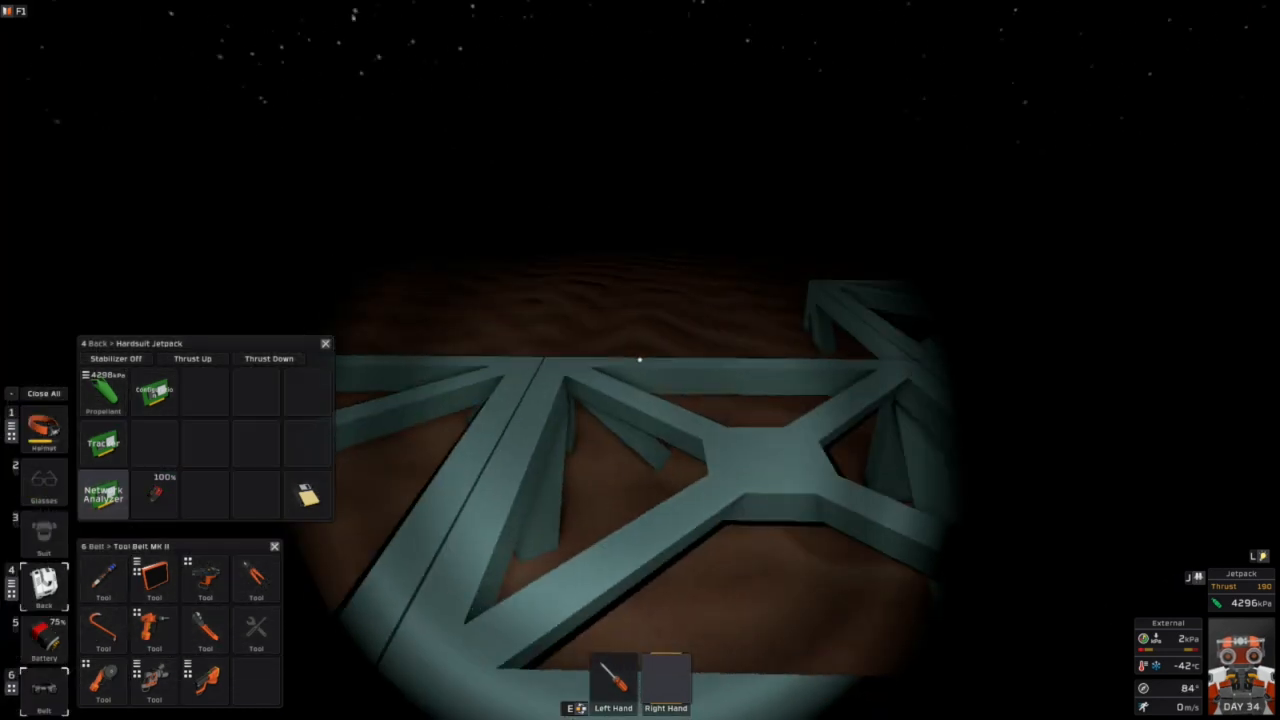